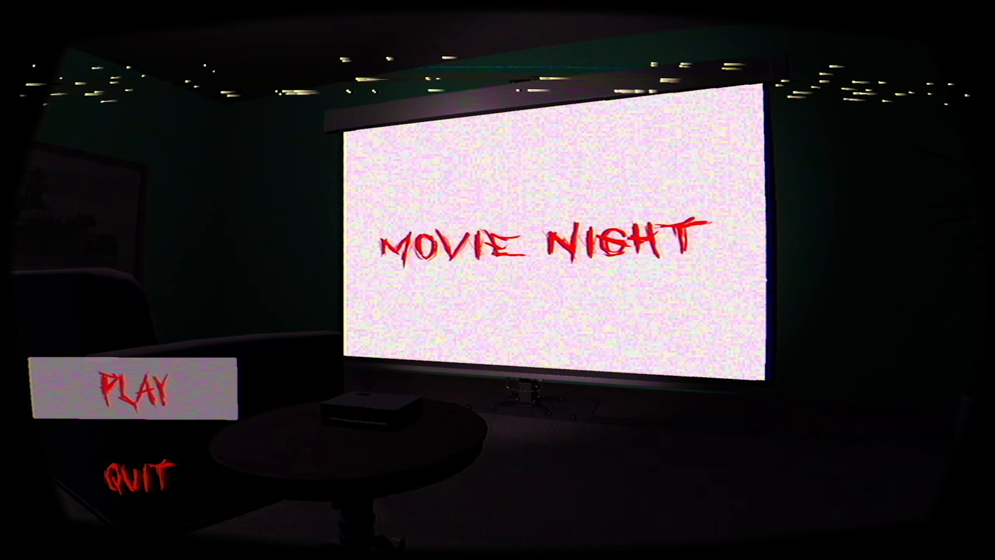
Resume Movie Night from the MISSING screen and stand up from the cinema seat
{"action": "left_click", "coordinate": [132, 390]}
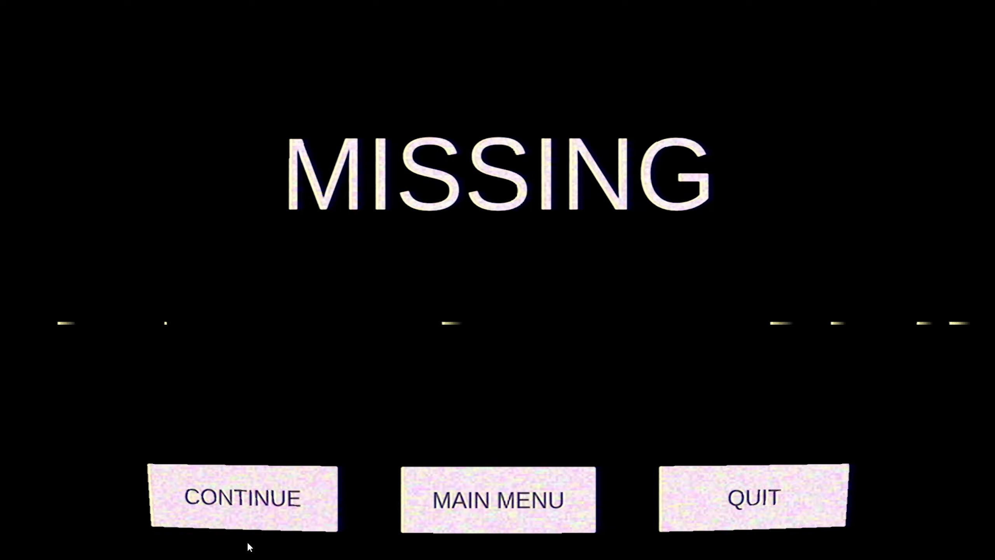
{"action": "left_click", "coordinate": [239, 500]}
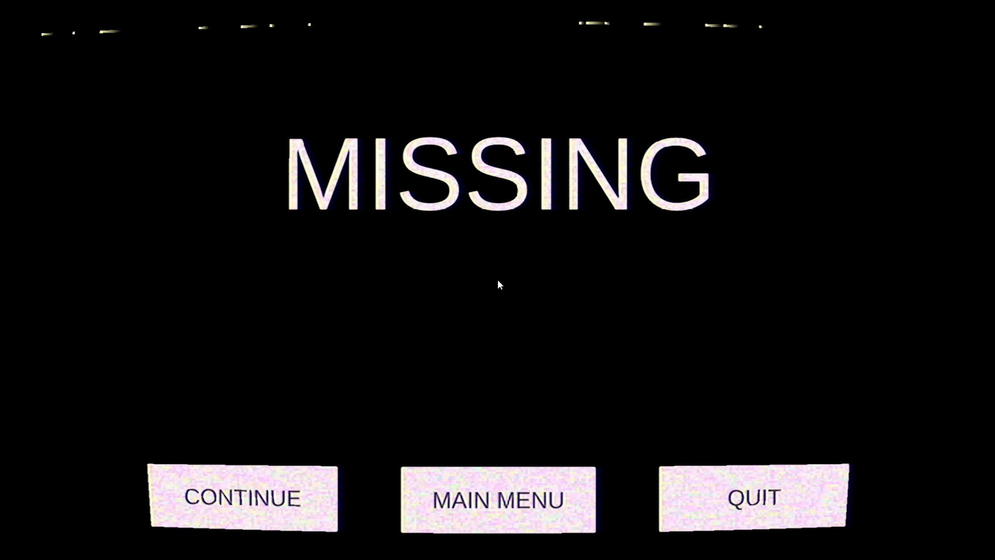
{"action": "left_click", "coordinate": [241, 499]}
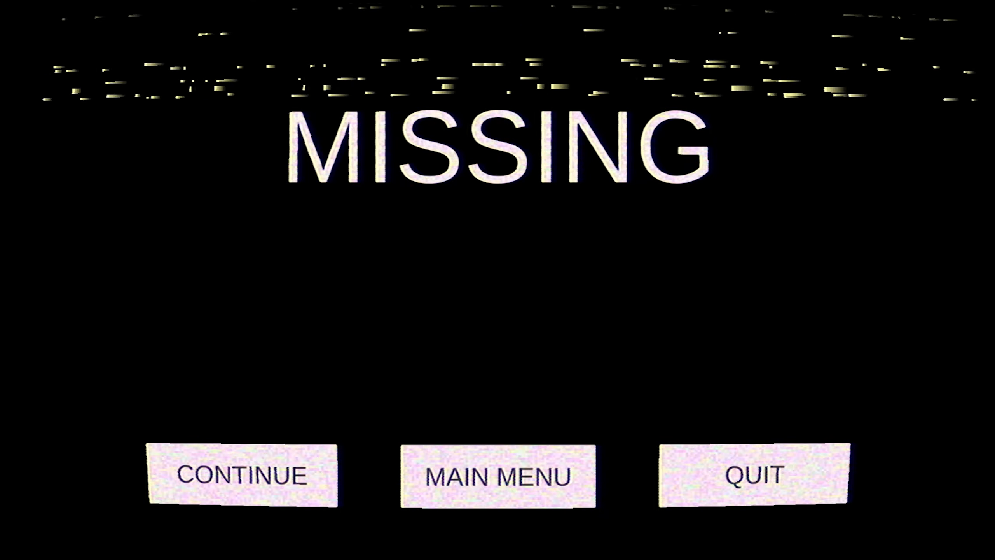
{"action": "left_click", "coordinate": [241, 481]}
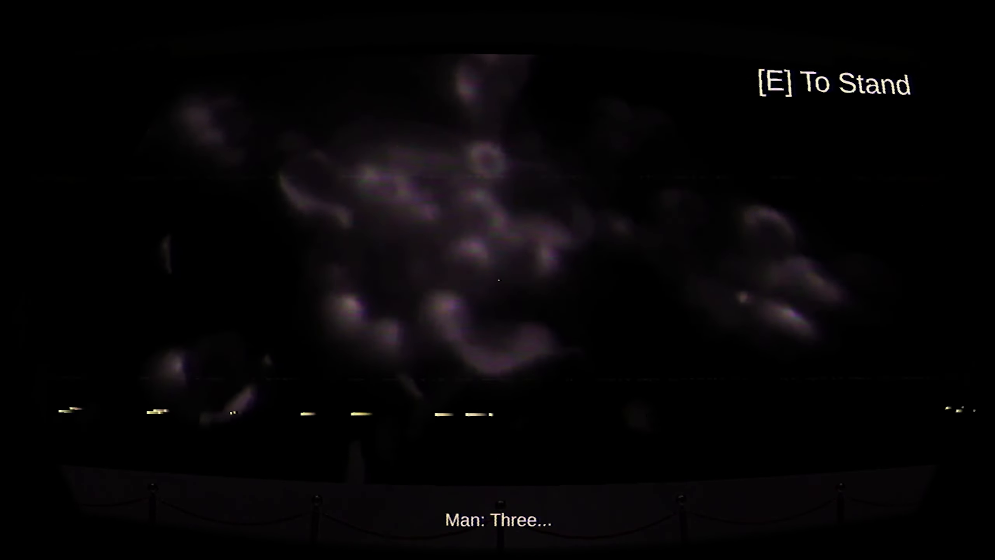
{"action": "key", "text": "e"}
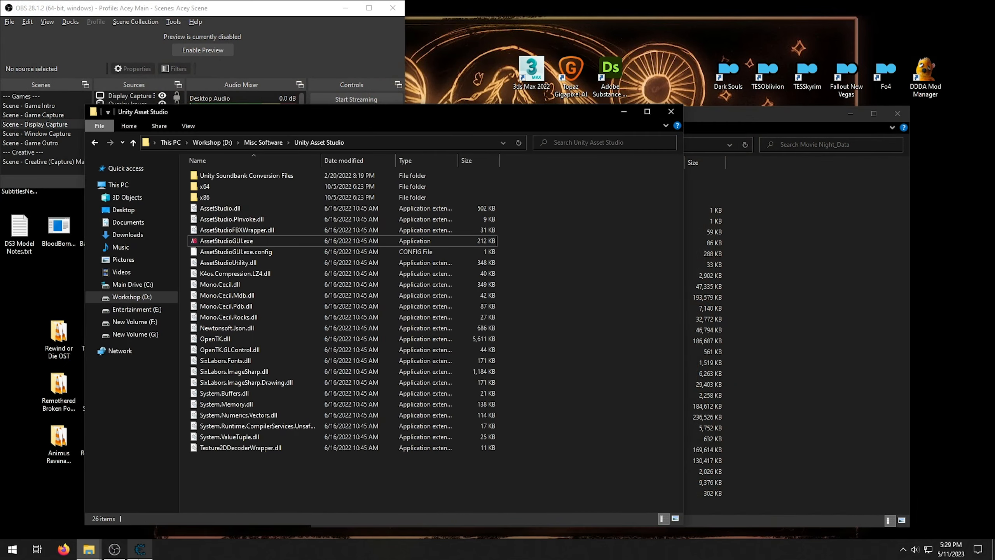
Launch AssetStudioGUI and preview one of the largest building meshes
{"action": "double_click", "coordinate": [226, 241]}
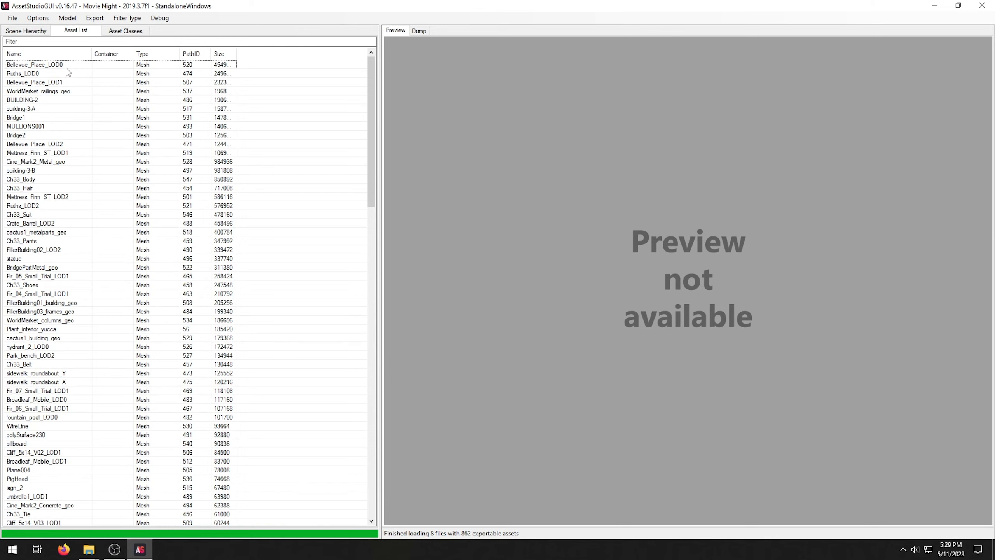
{"action": "left_click", "coordinate": [35, 65]}
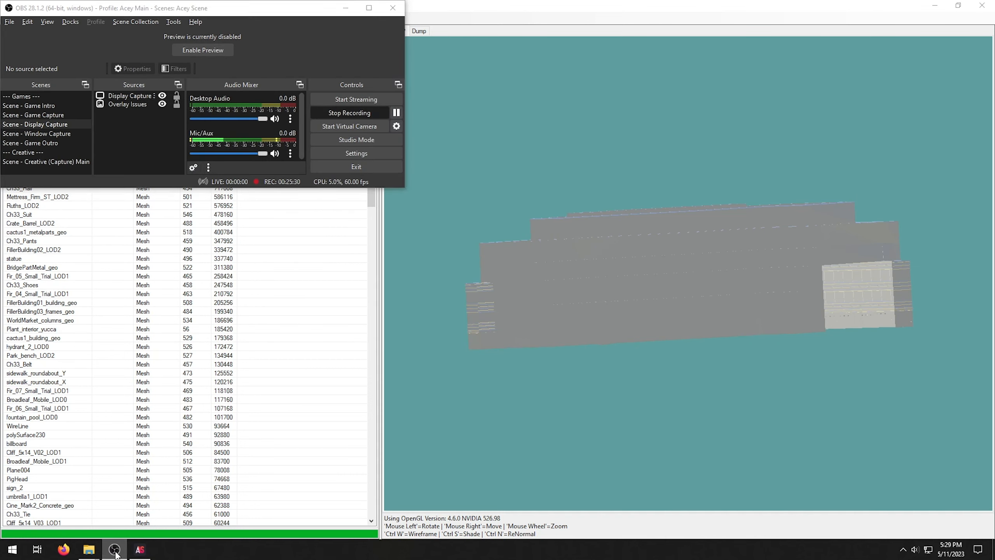
{"action": "left_click", "coordinate": [138, 549]}
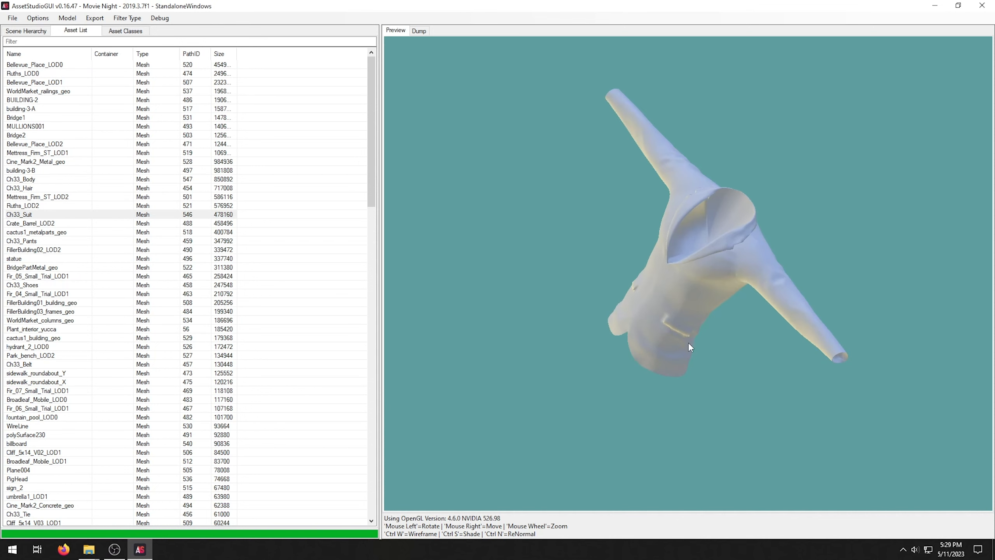
Preview the FillerBuilding02_LOD2, statue, hydrant and WireLine meshes, then the smallest meshes
{"action": "left_click", "coordinate": [33, 249]}
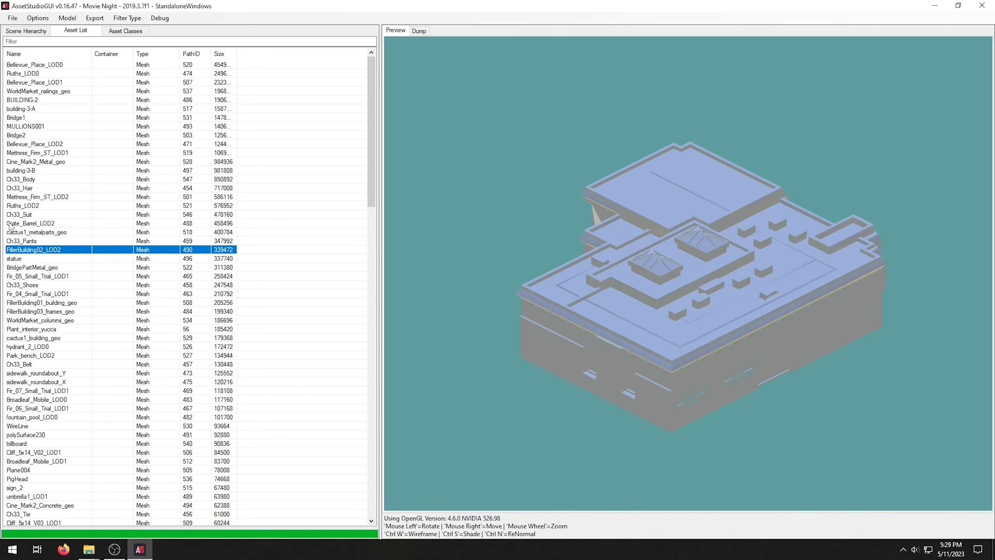
{"action": "left_click", "coordinate": [14, 259]}
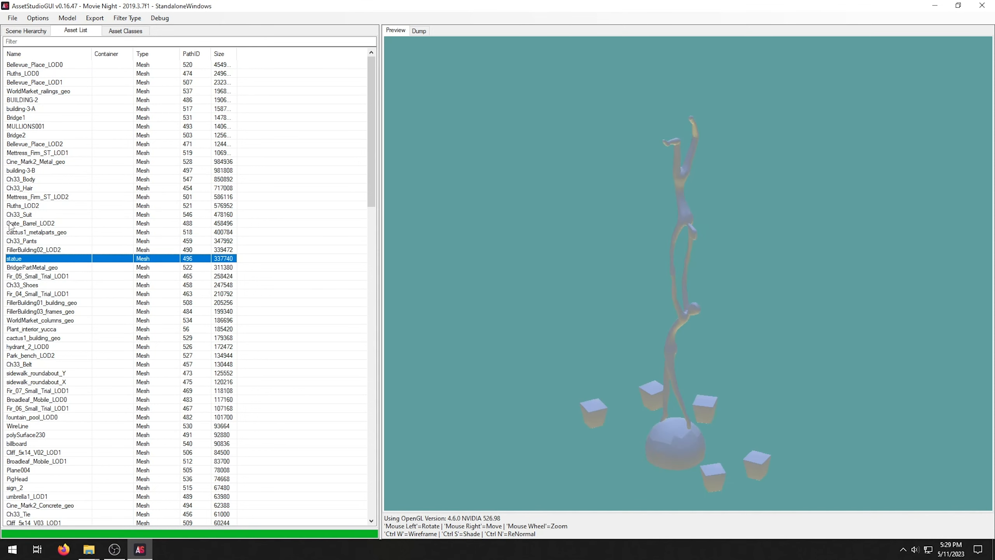
{"action": "left_click", "coordinate": [24, 347]}
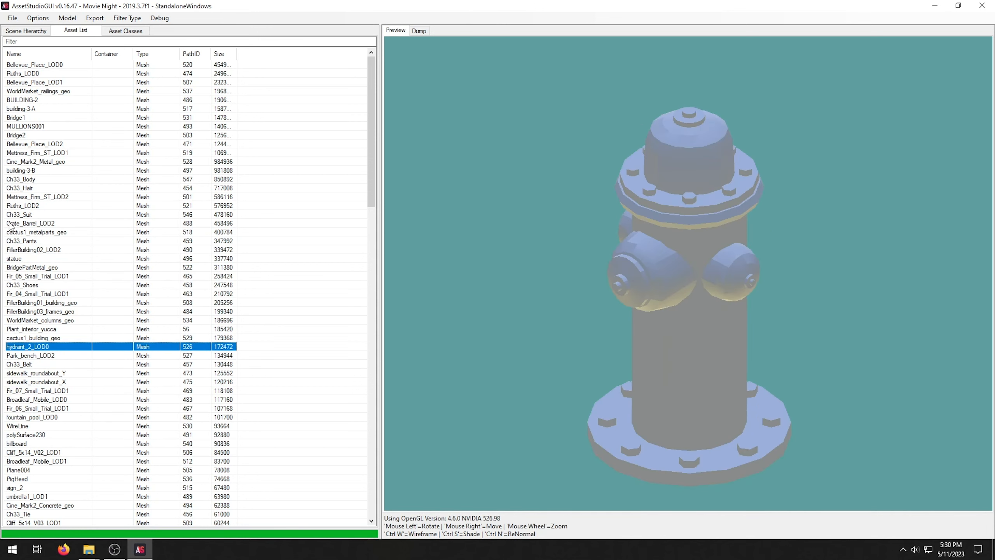
{"action": "left_click", "coordinate": [17, 426]}
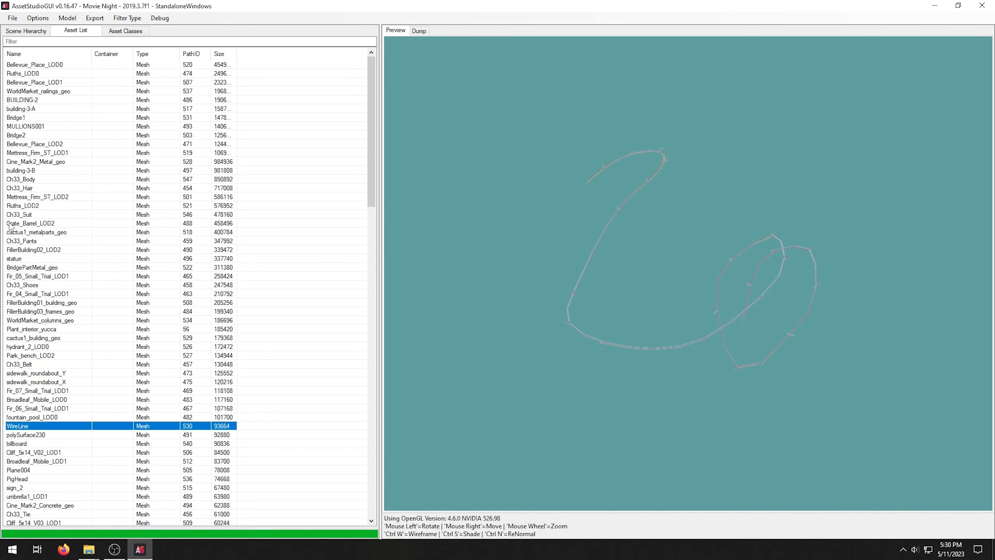
{"action": "left_click", "coordinate": [14, 487]}
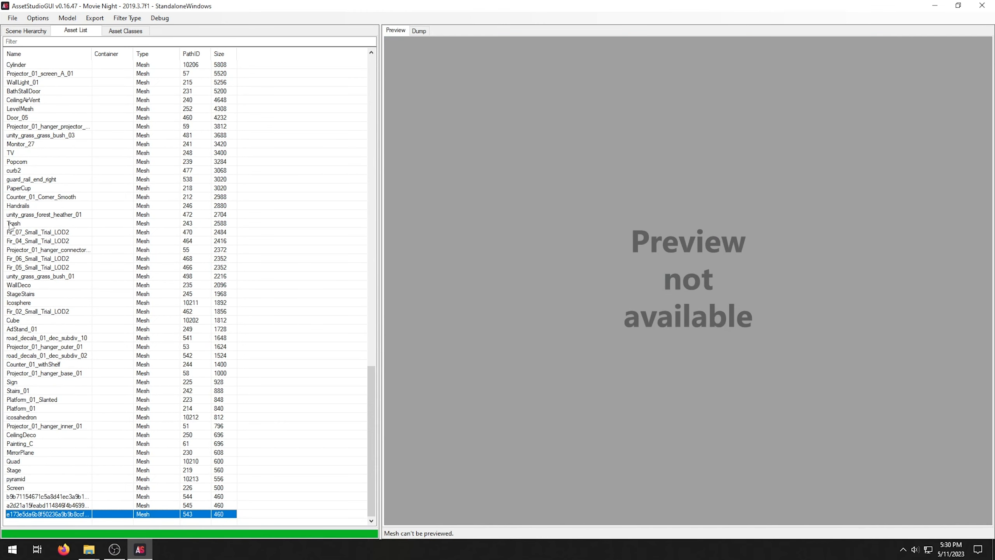
Filter the asset list to Texture2D and preview the Chew poster and PigMask03_AlbedoTransparency
{"action": "left_click", "coordinate": [127, 18]}
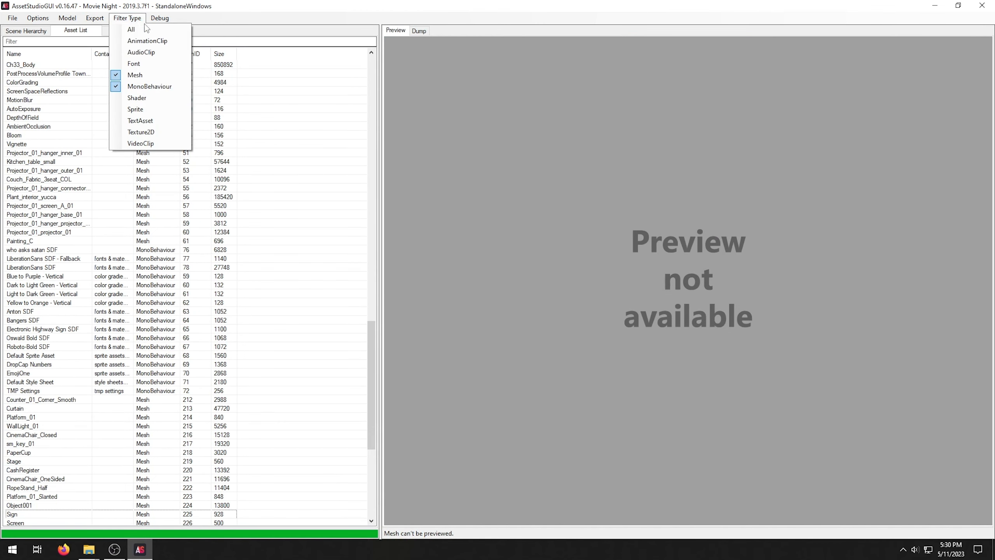
{"action": "left_click", "coordinate": [140, 144]}
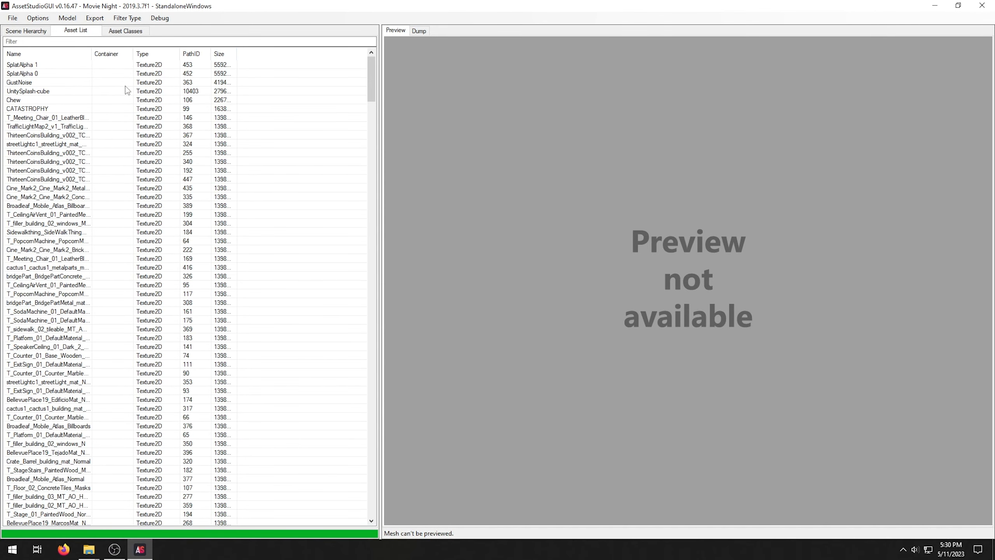
{"action": "left_click", "coordinate": [13, 100]}
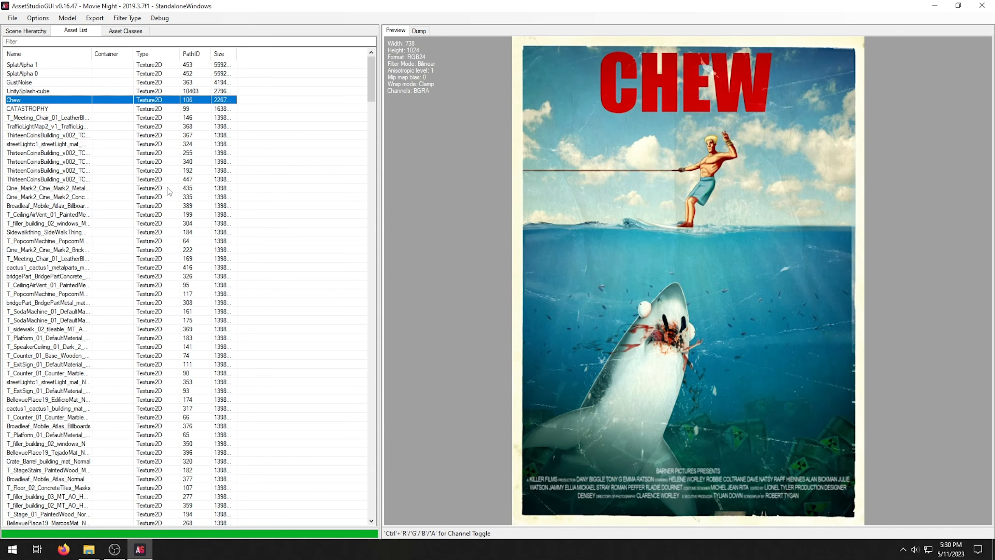
{"action": "left_click", "coordinate": [47, 206]}
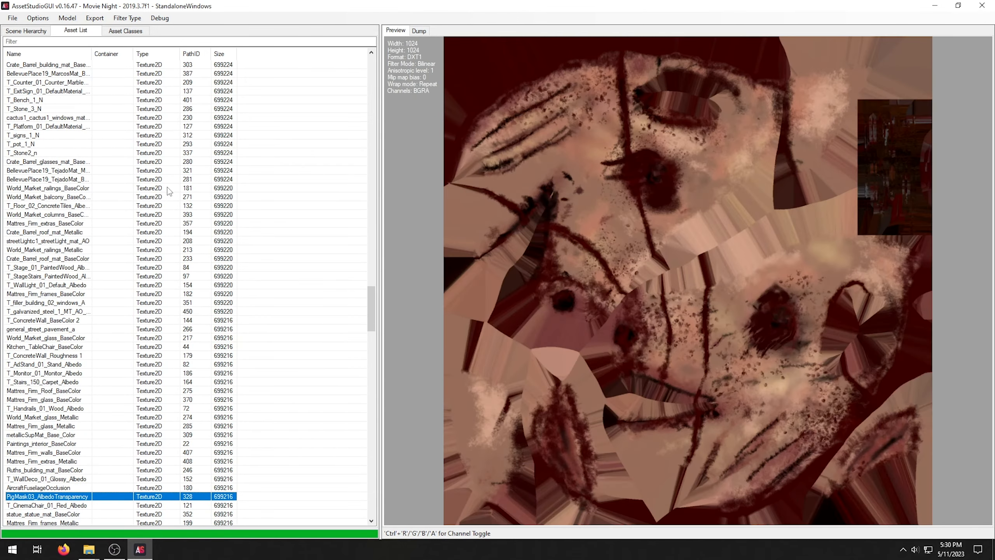
{"action": "left_click", "coordinate": [46, 505]}
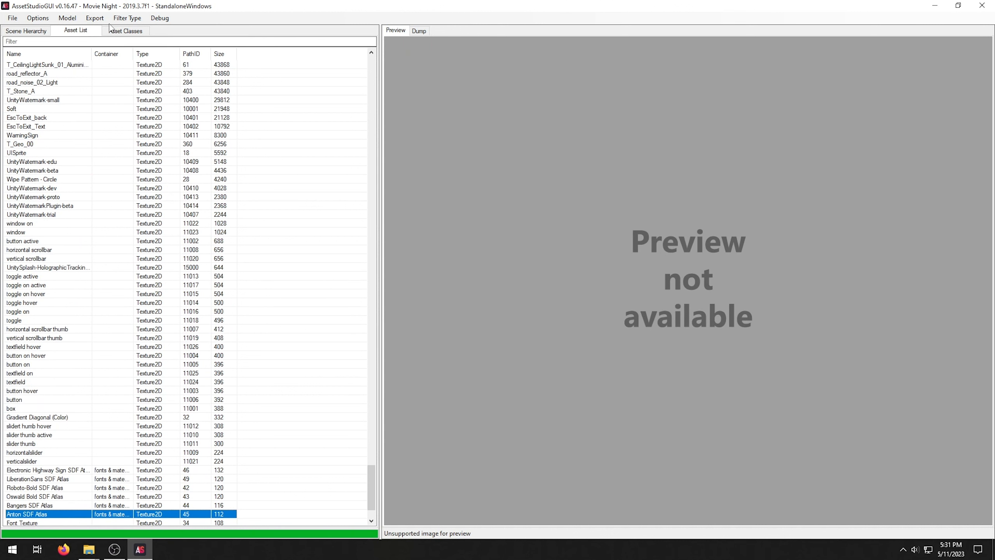
Play the exported MovieScreen.mp4 in VLC, then return to the Desktop folder
{"action": "left_click", "coordinate": [126, 18]}
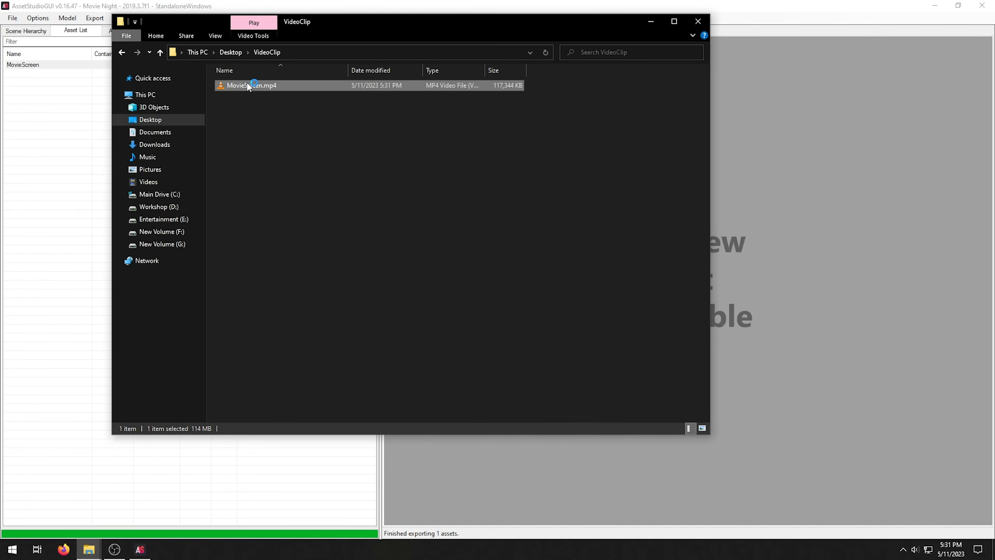
{"action": "double_click", "coordinate": [252, 85]}
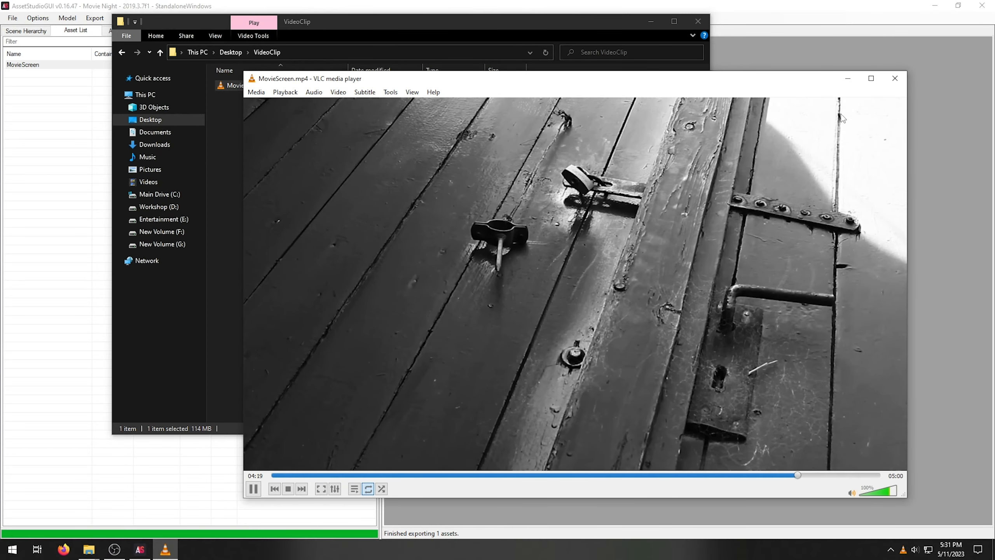
{"action": "left_click", "coordinate": [160, 52]}
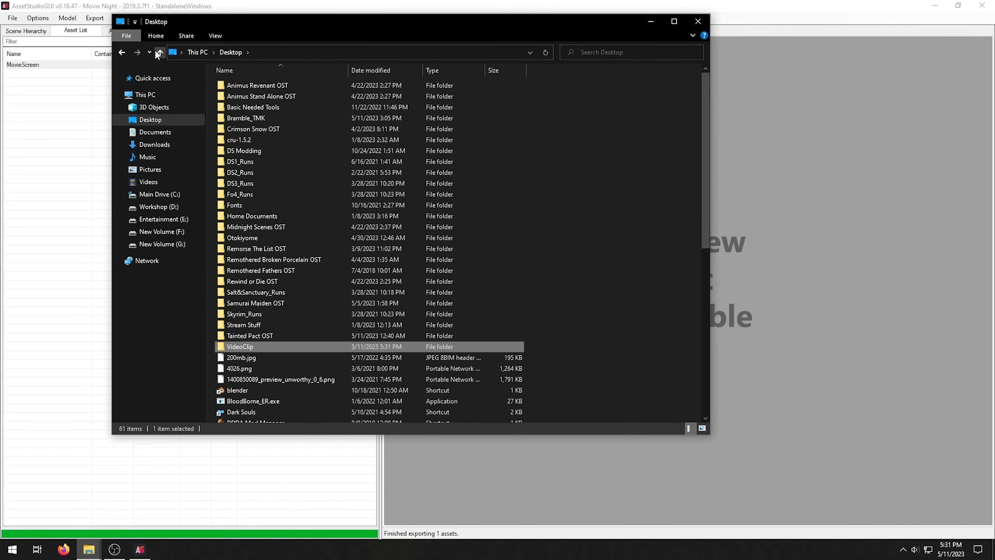
Export the SplatAlpha 1 texture to a Desktop Texture2D folder and close that folder
{"action": "left_click", "coordinate": [698, 22]}
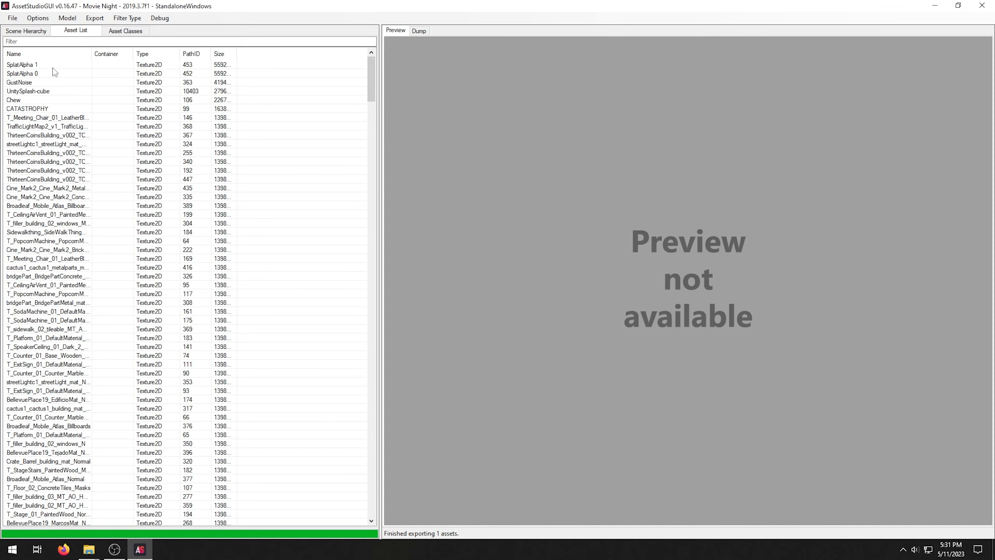
{"action": "right_click", "coordinate": [20, 65]}
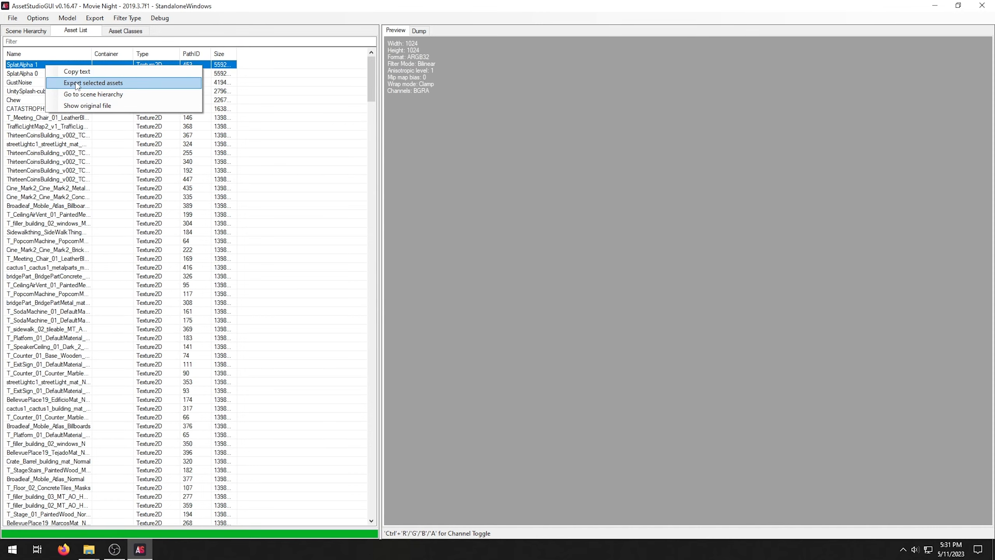
{"action": "left_click", "coordinate": [93, 82]}
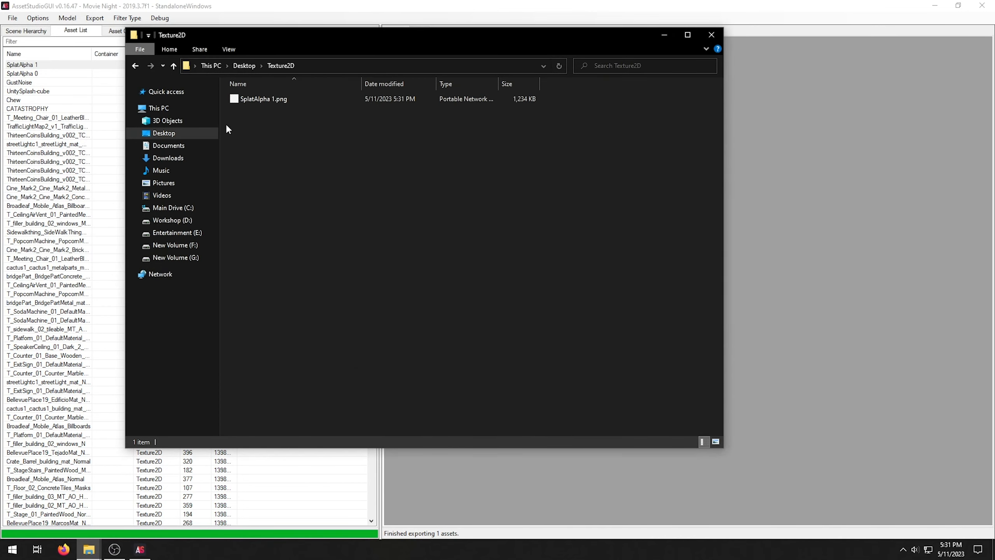
{"action": "left_click", "coordinate": [174, 65]}
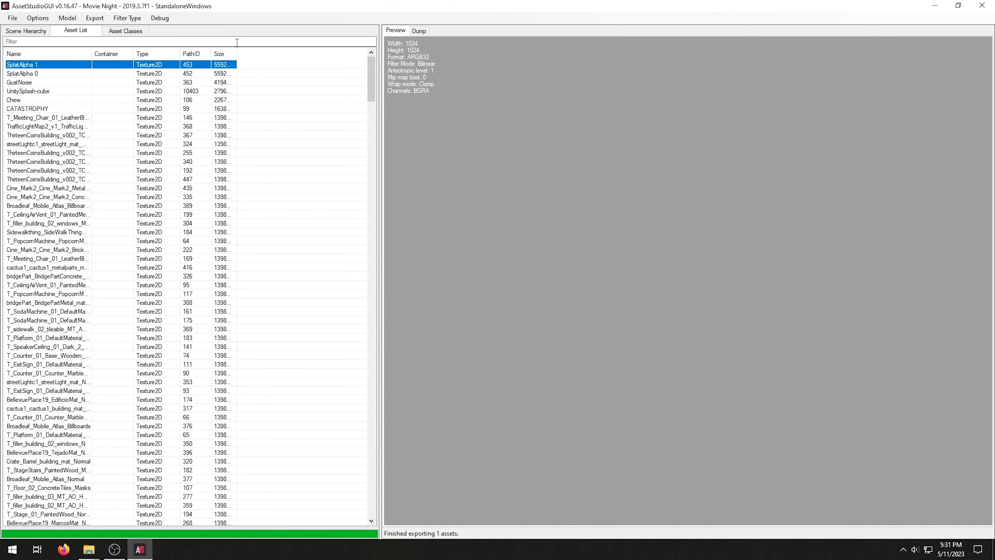
Switch the Filter Type from Texture2D to Mesh
{"action": "left_click", "coordinate": [127, 18]}
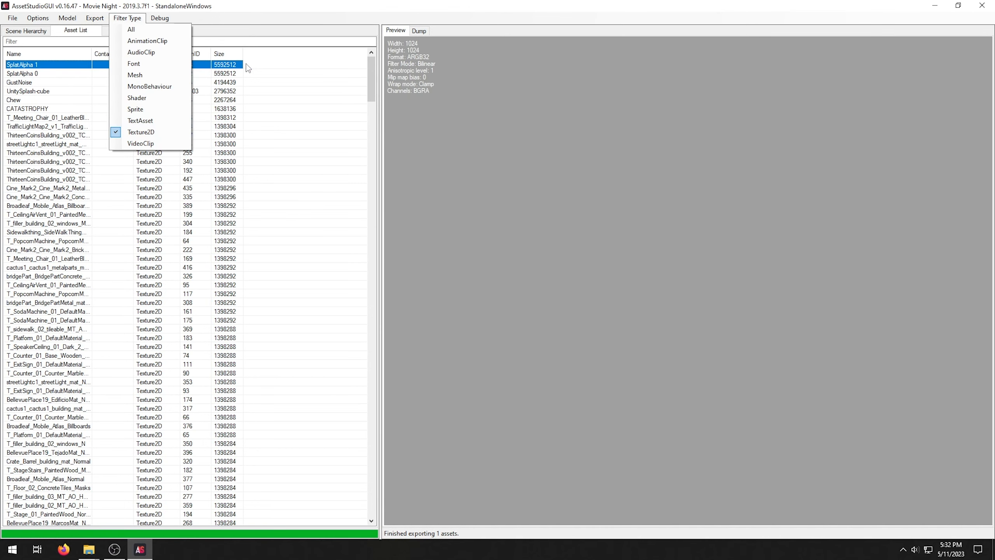
{"action": "mouse_move", "coordinate": [141, 132]}
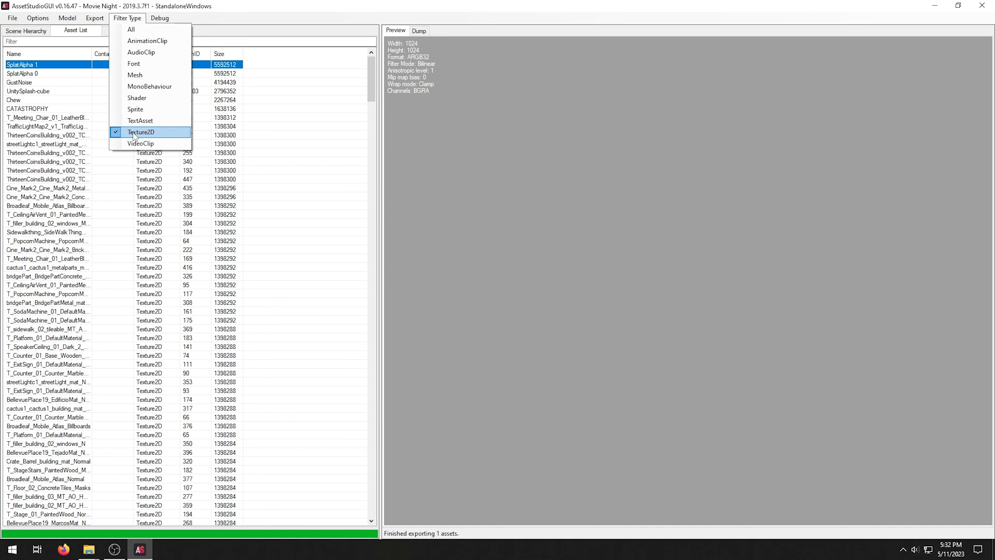
{"action": "left_click", "coordinate": [135, 74]}
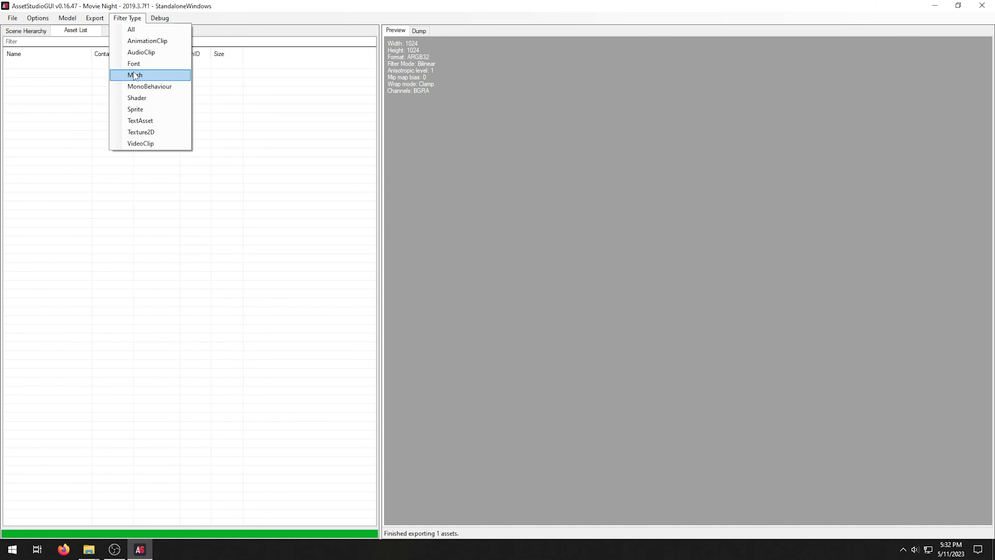
{"action": "left_click", "coordinate": [134, 75]}
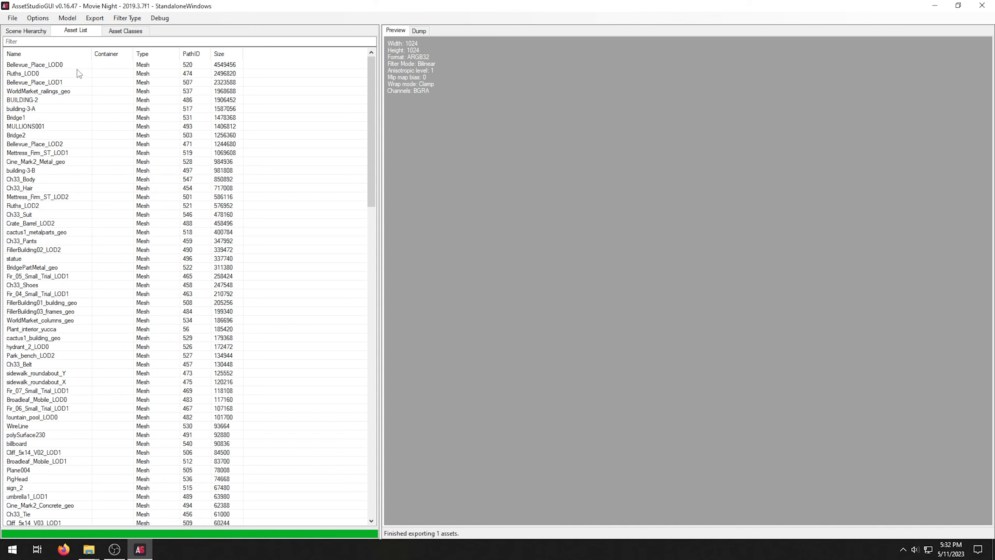
Compare file sizes in Movie Night_Data and preview the Mesh #275 road strip
{"action": "left_click", "coordinate": [88, 548]}
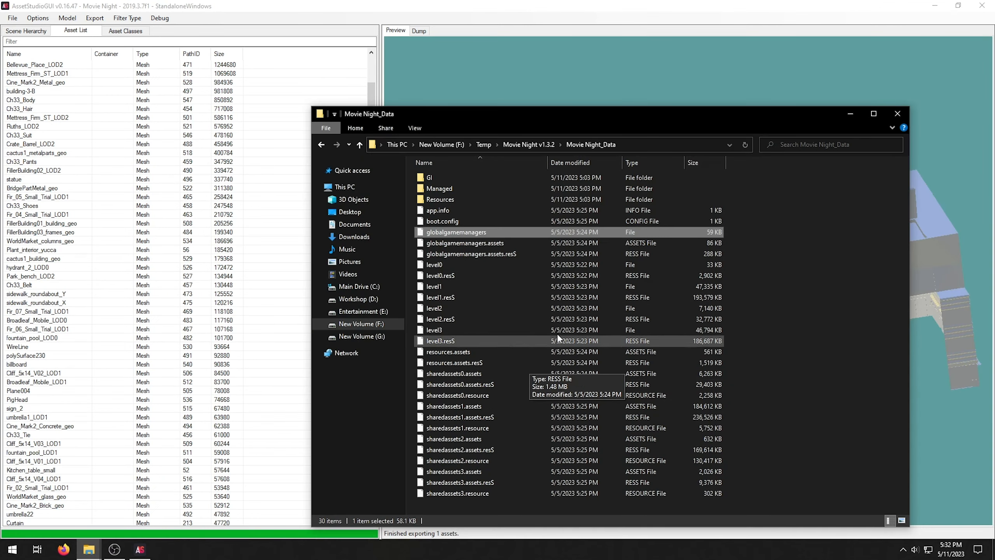
{"action": "mouse_move", "coordinate": [434, 287]}
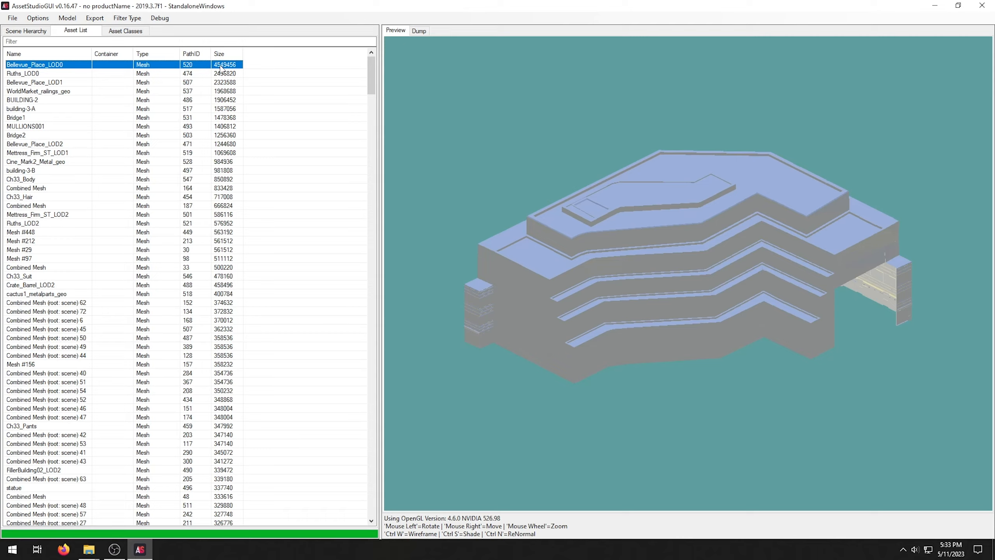
{"action": "left_click", "coordinate": [43, 346]}
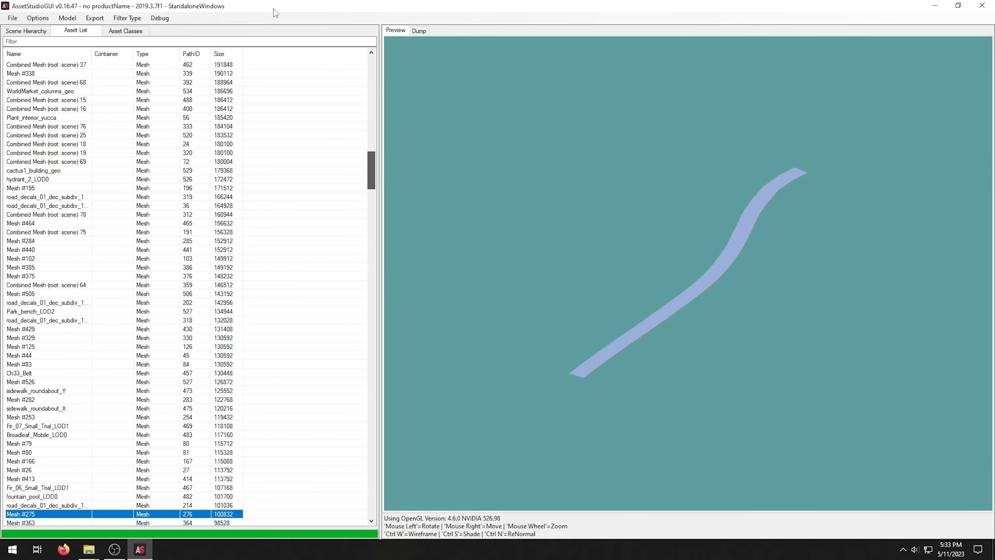
{"action": "left_click", "coordinate": [126, 18]}
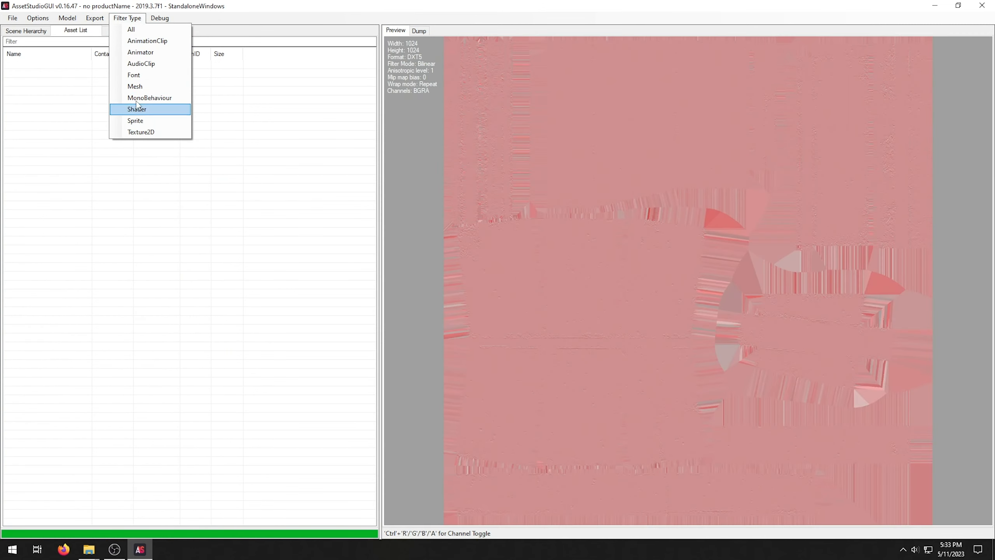
{"action": "mouse_move", "coordinate": [144, 93]}
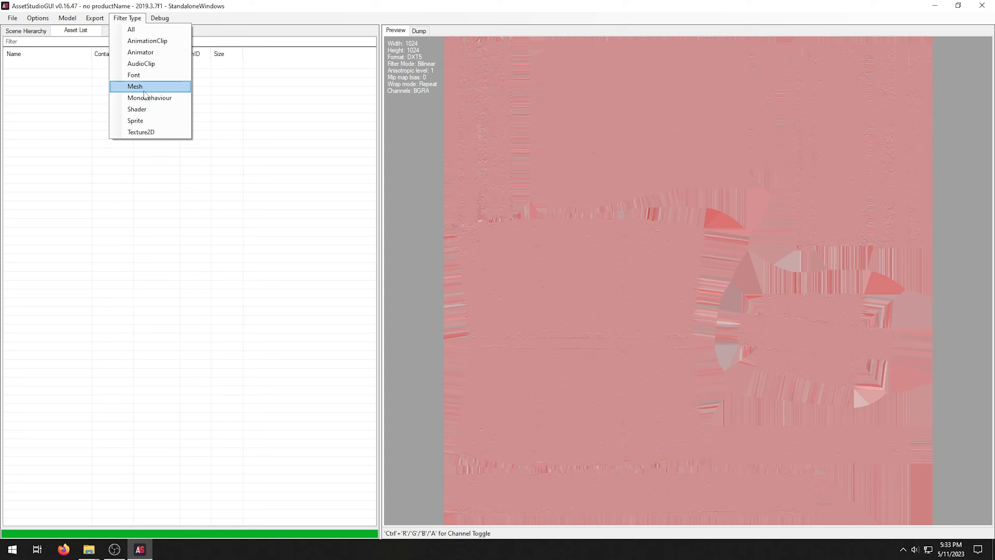
{"action": "mouse_move", "coordinate": [149, 101]}
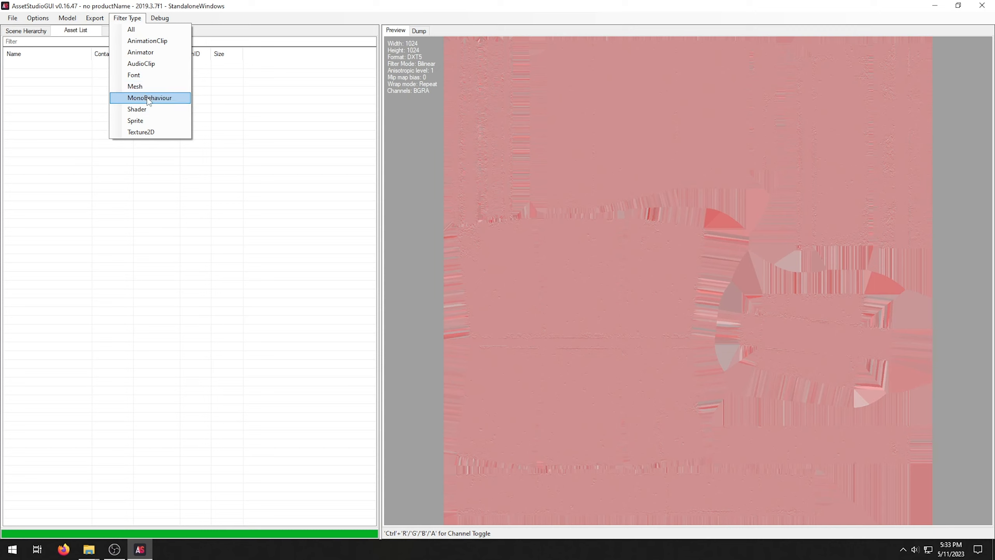
{"action": "mouse_move", "coordinate": [147, 87]}
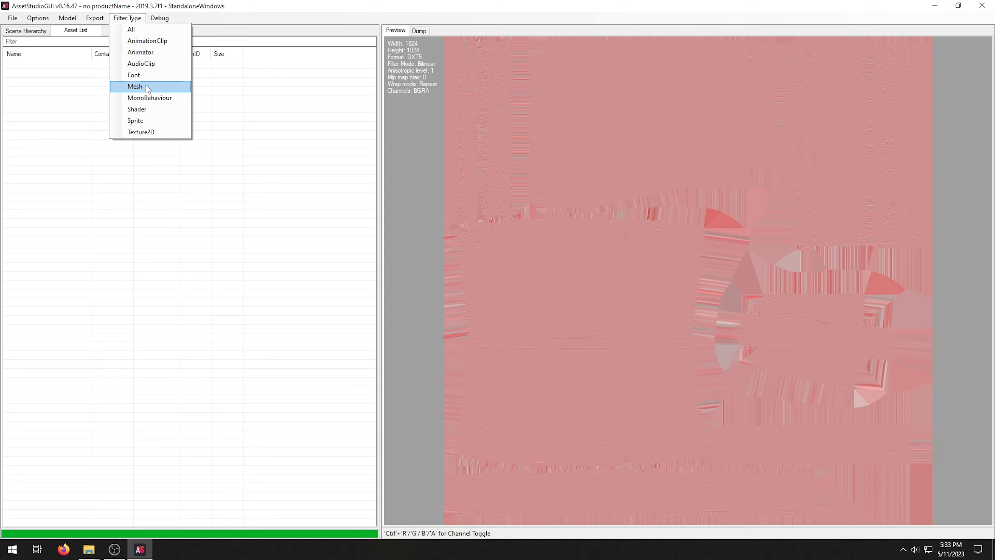
{"action": "mouse_move", "coordinate": [150, 64]}
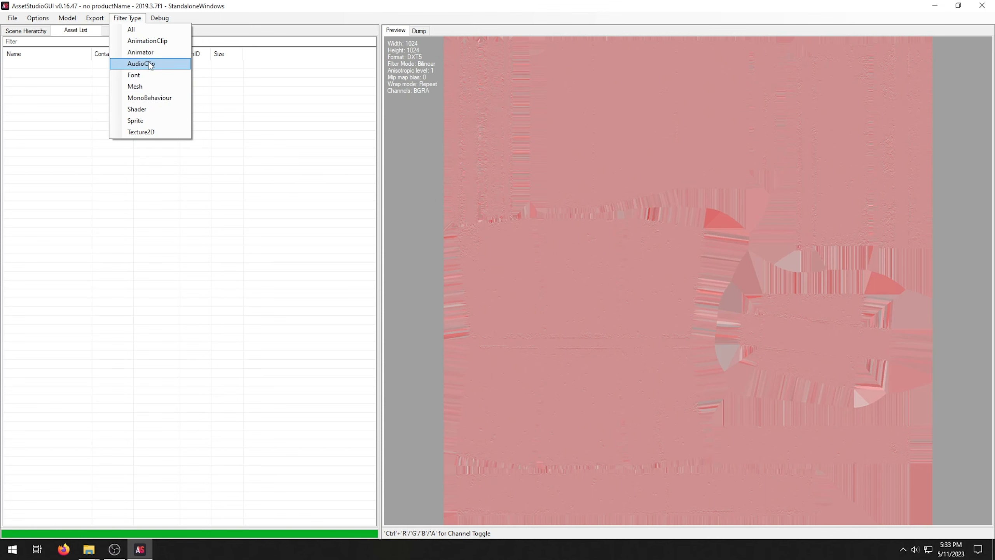
Set the Filter Type to AudioClip
{"action": "left_click", "coordinate": [142, 64]}
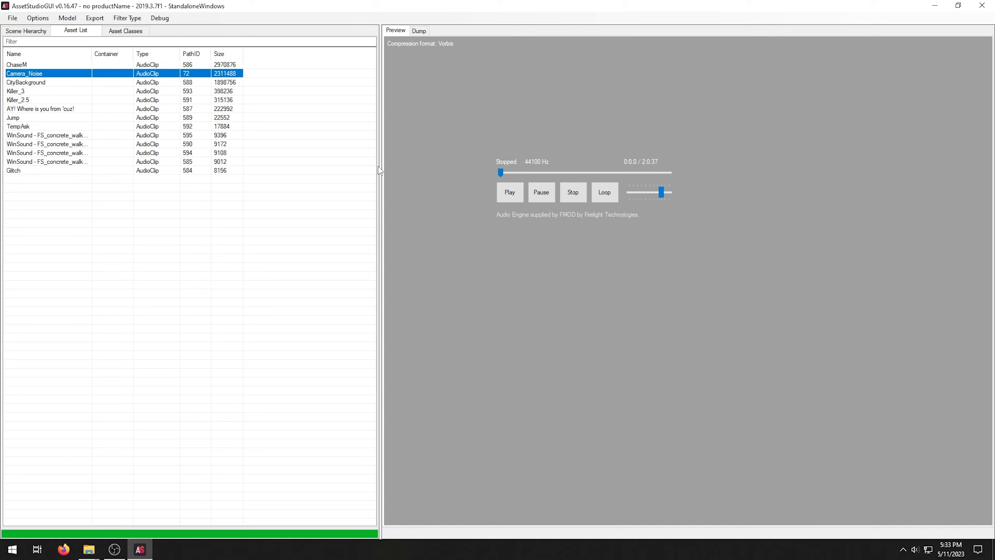
Play the selected audio clip and the Jump clip, then stop the voice line
{"action": "left_click", "coordinate": [510, 192]}
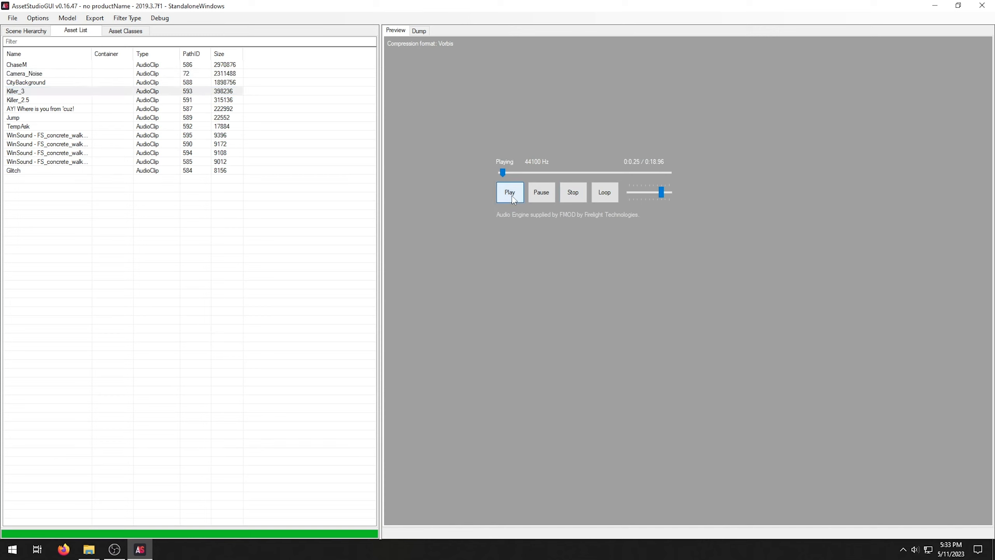
{"action": "left_click", "coordinate": [13, 117]}
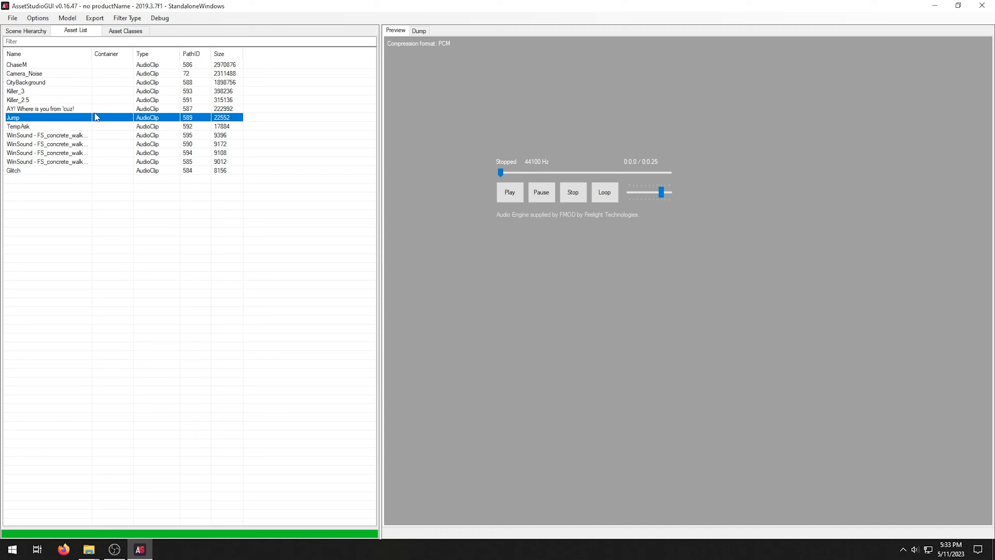
{"action": "left_click", "coordinate": [509, 192]}
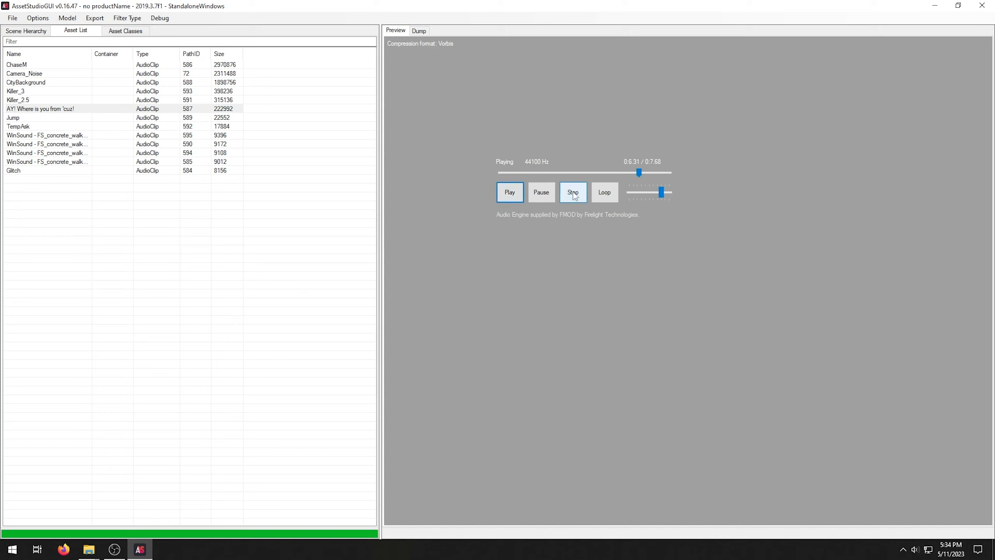
{"action": "left_click", "coordinate": [573, 192]}
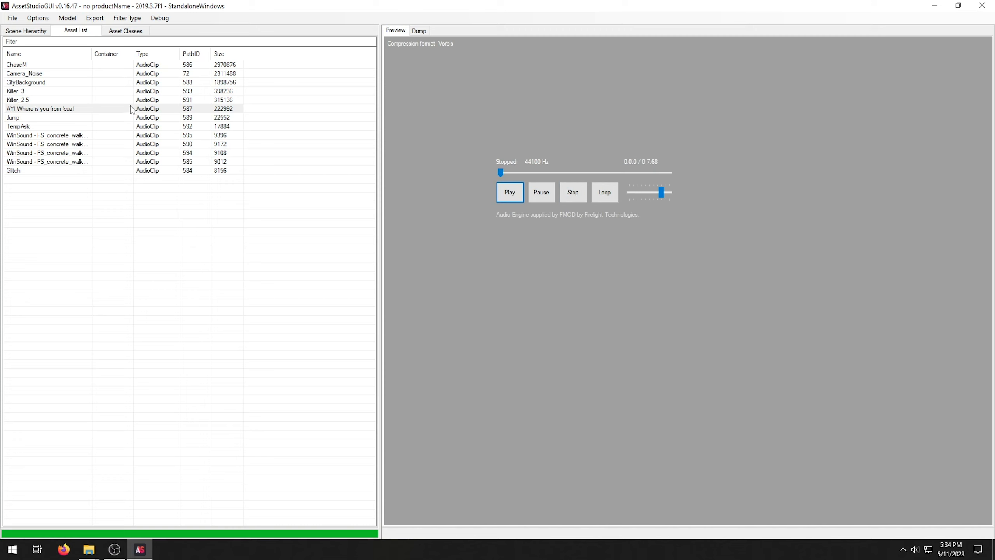
{"action": "left_click", "coordinate": [127, 17]}
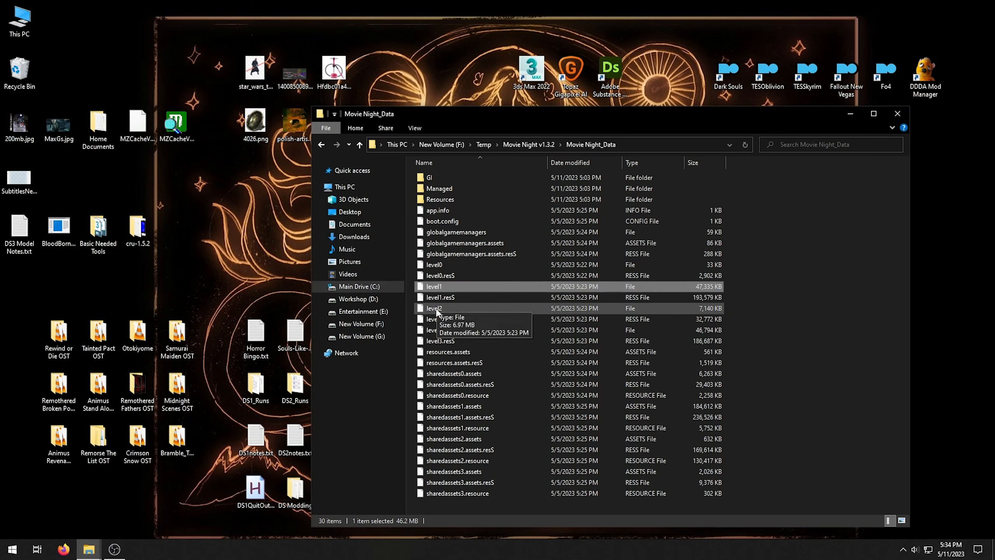
{"action": "mouse_move", "coordinate": [454, 265]}
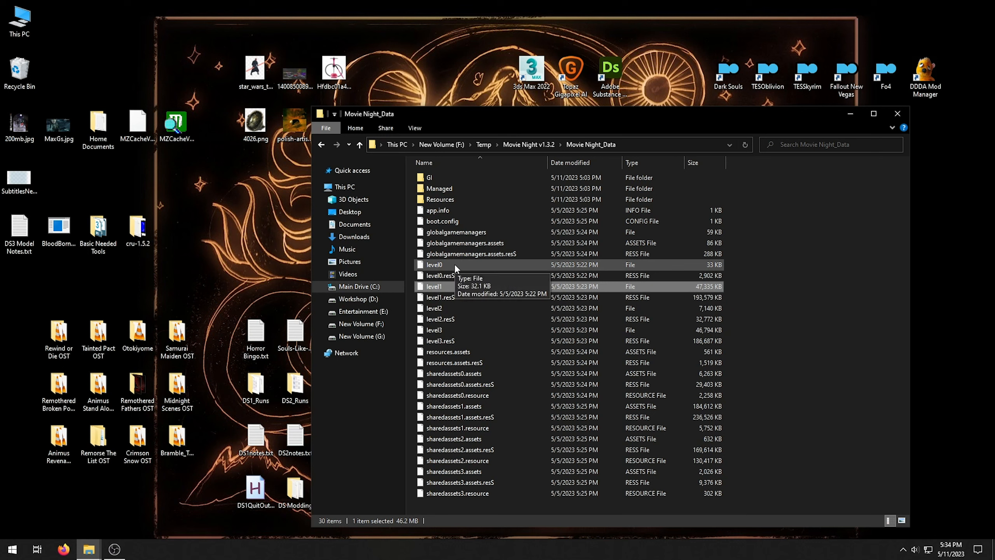
{"action": "mouse_move", "coordinate": [445, 308]}
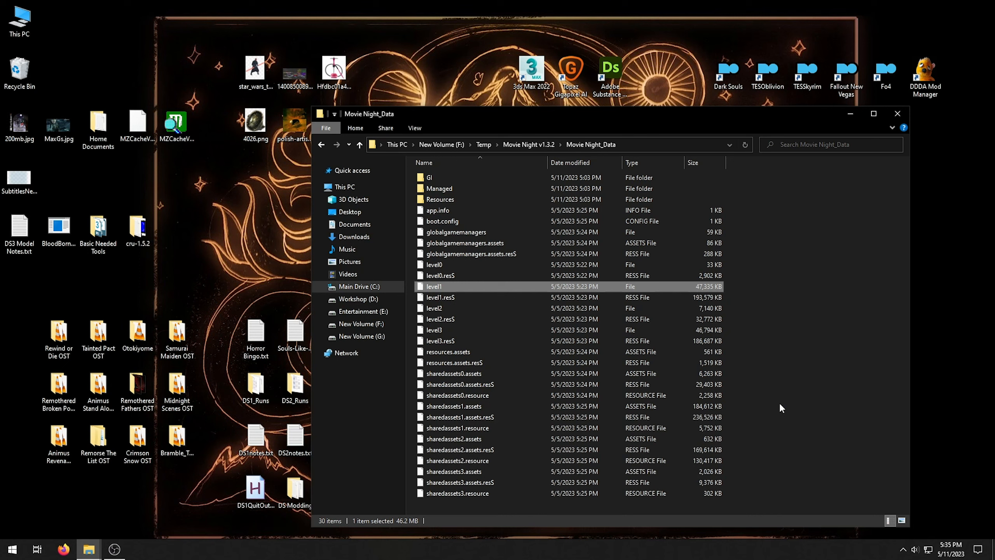
{"action": "mouse_move", "coordinate": [691, 412]}
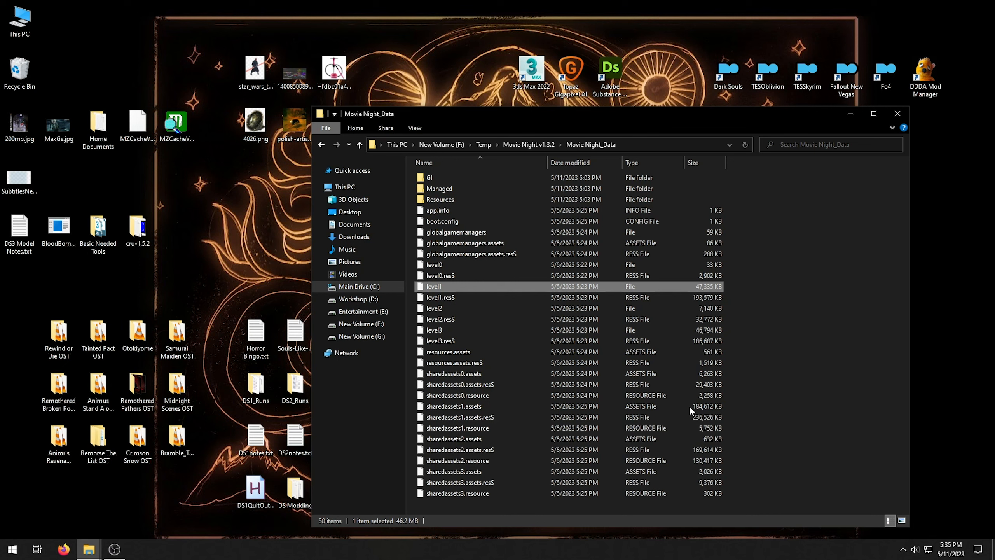
{"action": "left_click", "coordinate": [454, 406]}
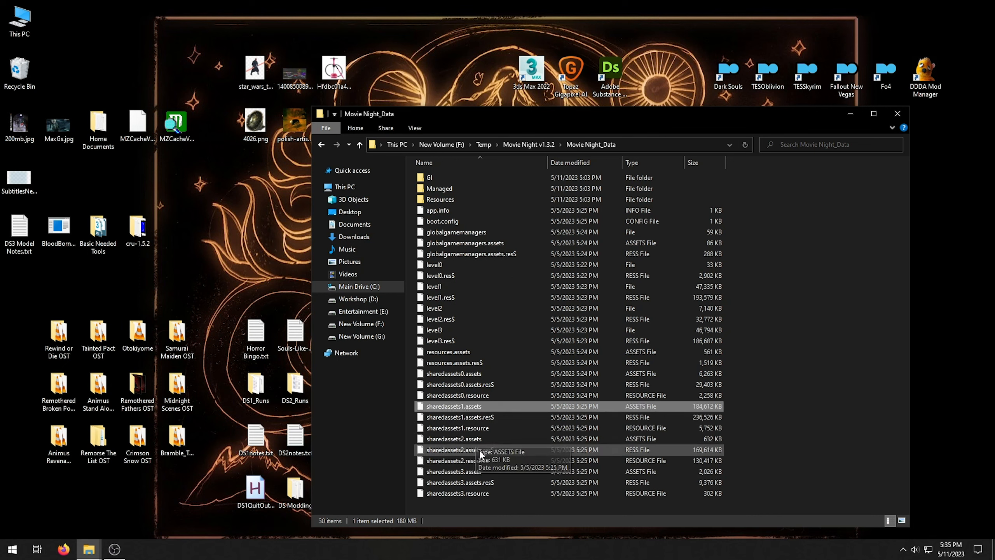
{"action": "left_click", "coordinate": [459, 450]}
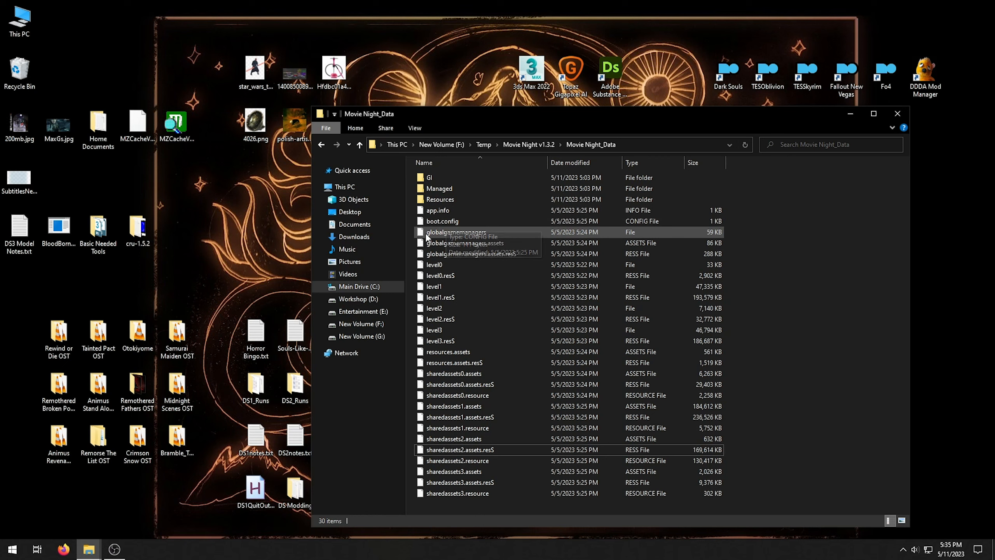
{"action": "mouse_move", "coordinate": [754, 462]}
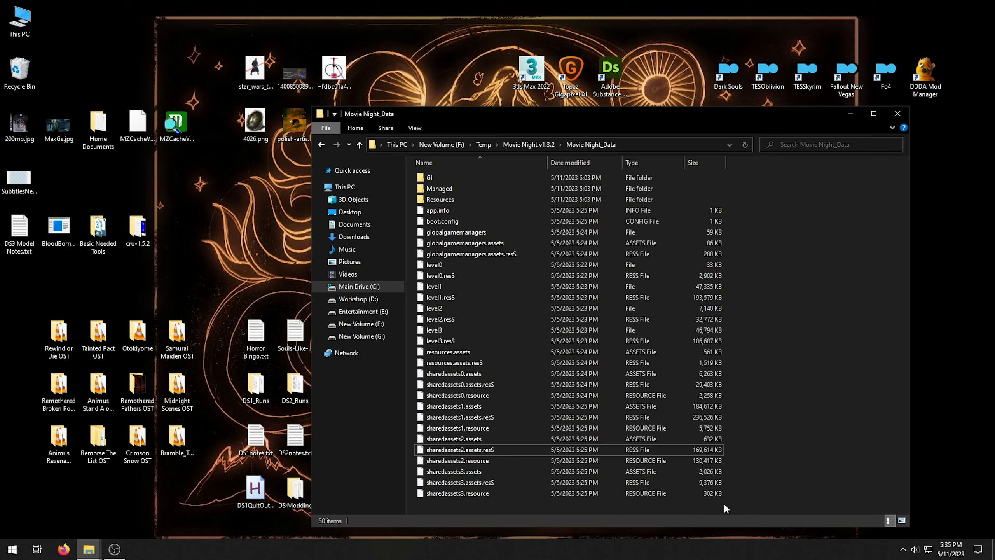
{"action": "mouse_move", "coordinate": [754, 402]}
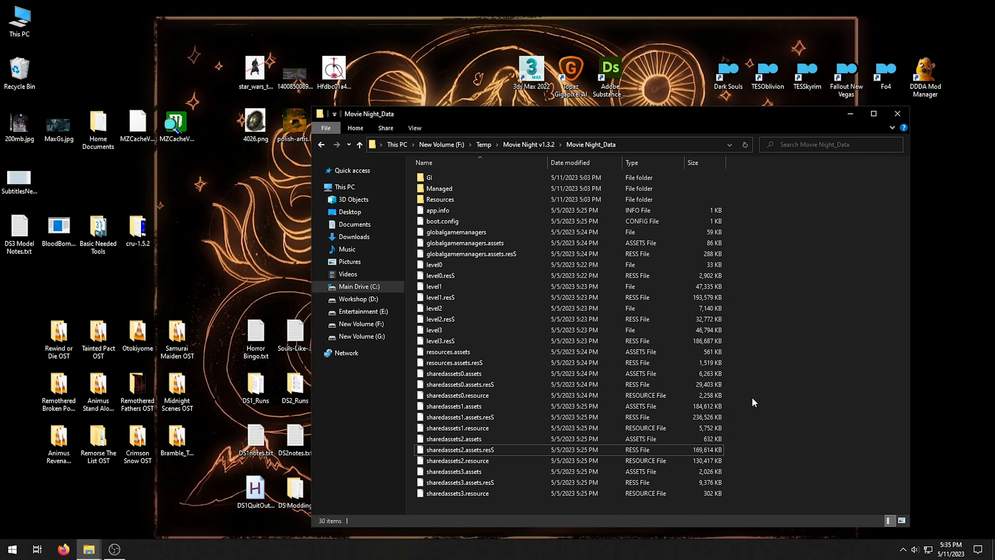
{"action": "mouse_move", "coordinate": [757, 406]}
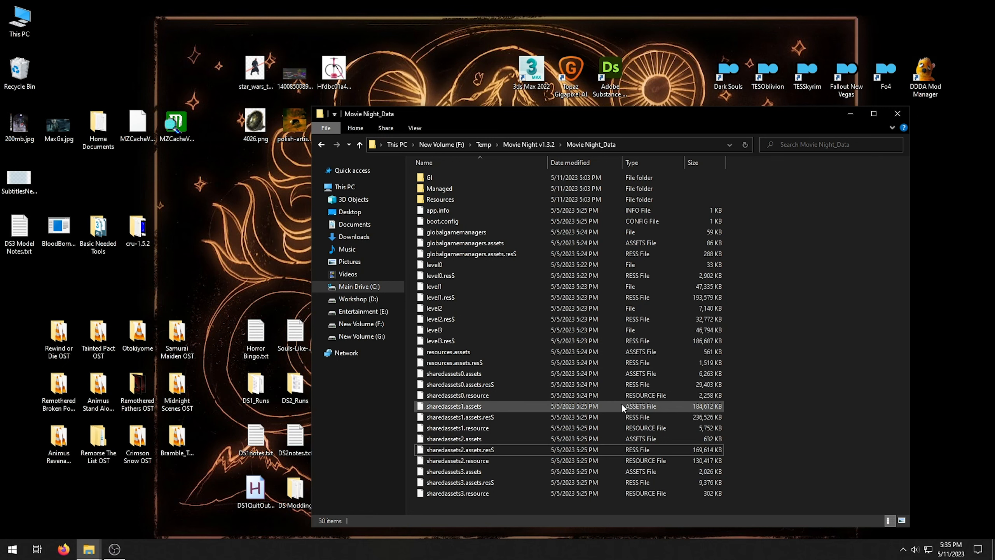
{"action": "mouse_move", "coordinate": [651, 300]}
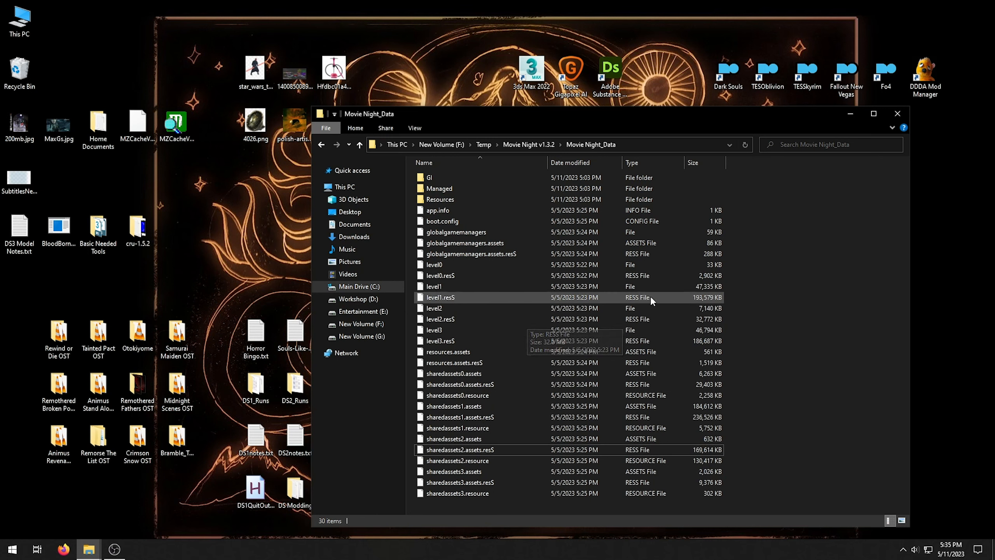
{"action": "mouse_move", "coordinate": [747, 335]}
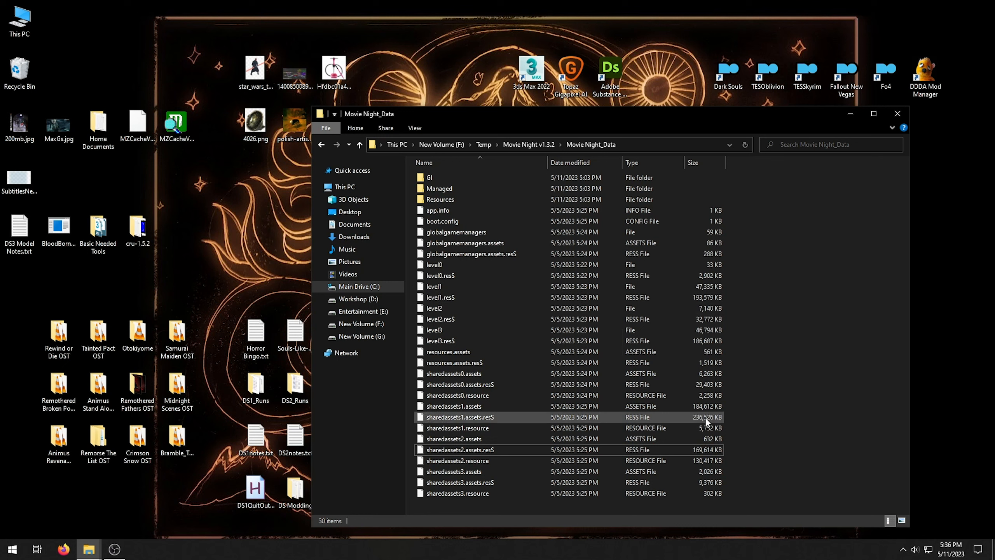
{"action": "mouse_move", "coordinate": [721, 425]}
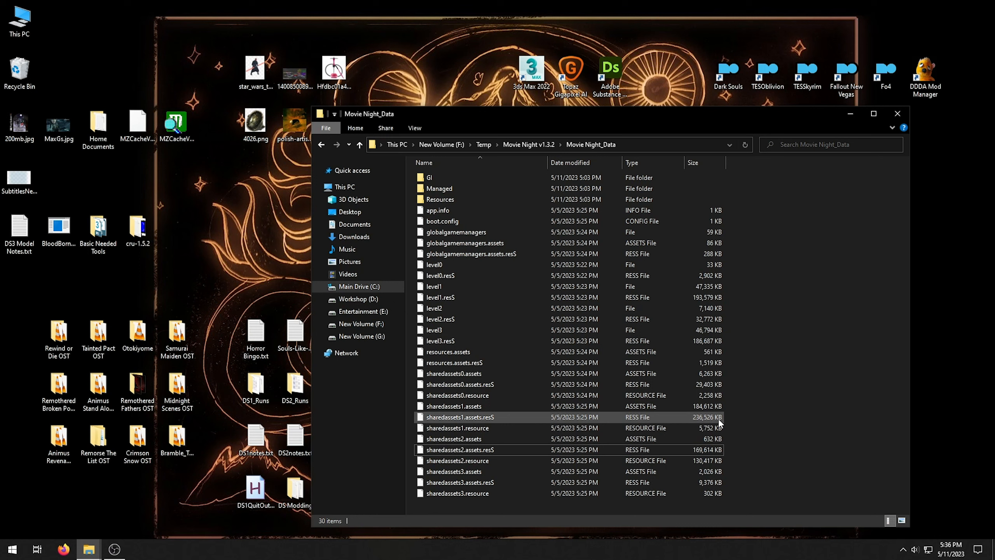
{"action": "left_click", "coordinate": [460, 417]}
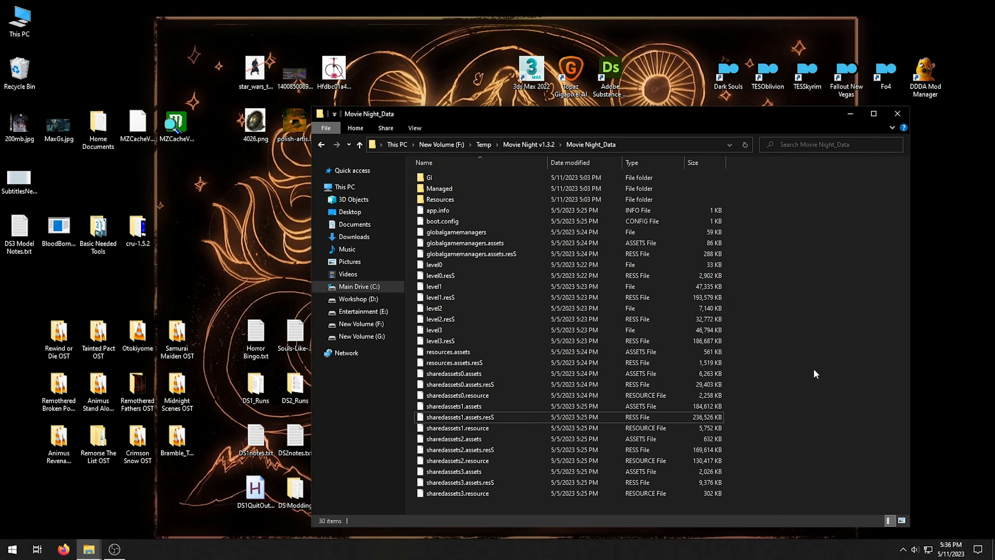
{"action": "right_click", "coordinate": [816, 374]}
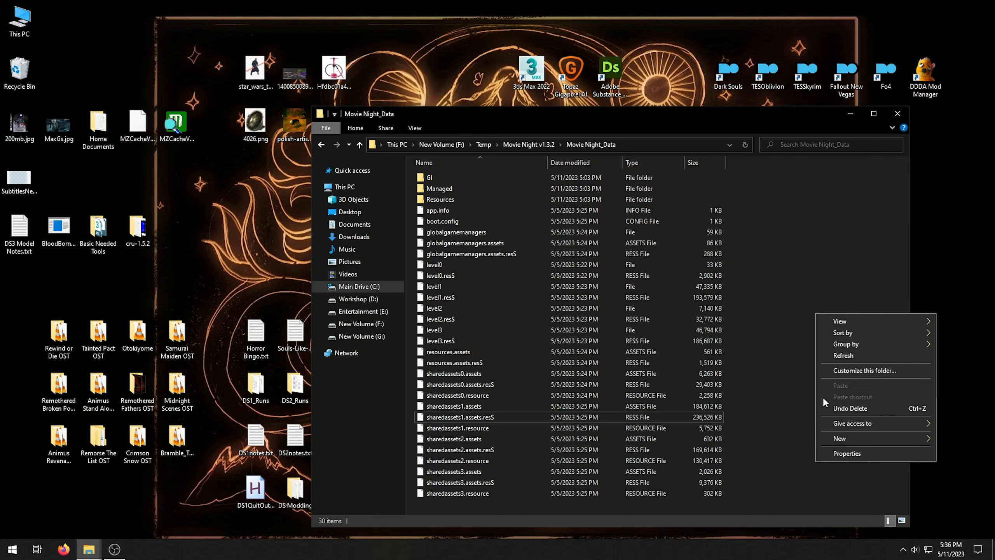
{"action": "left_click", "coordinate": [847, 453]}
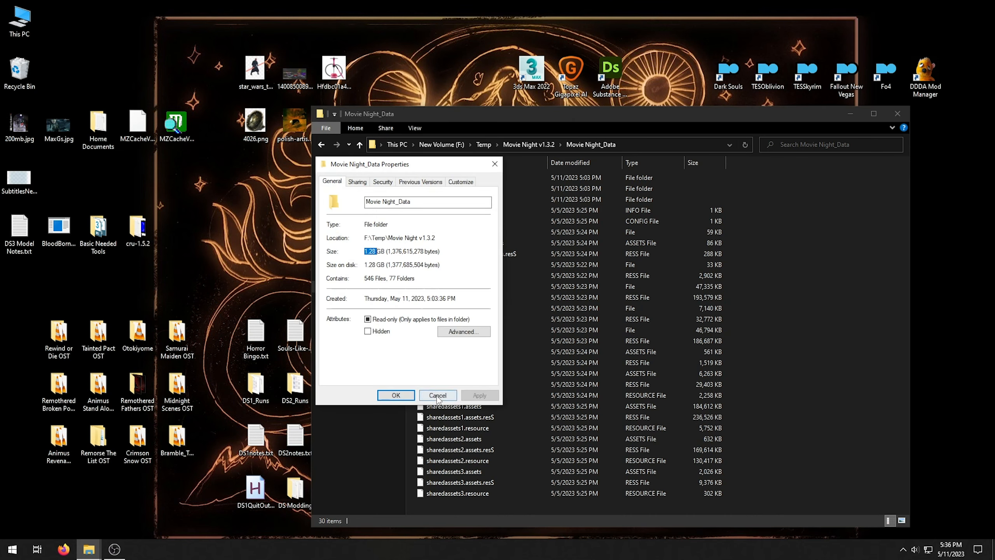
{"action": "left_click", "coordinate": [437, 395]}
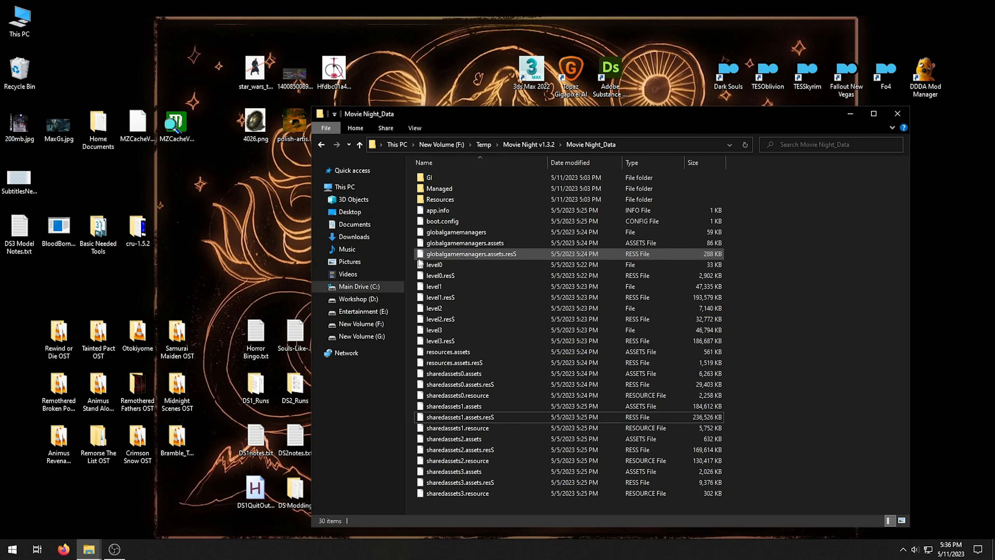
{"action": "mouse_move", "coordinate": [550, 477]}
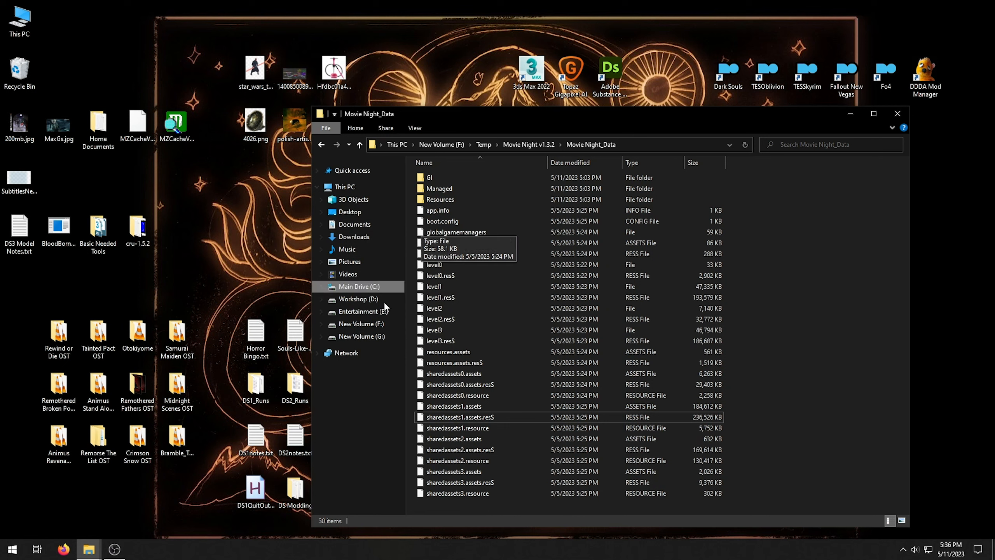
{"action": "mouse_move", "coordinate": [749, 483]}
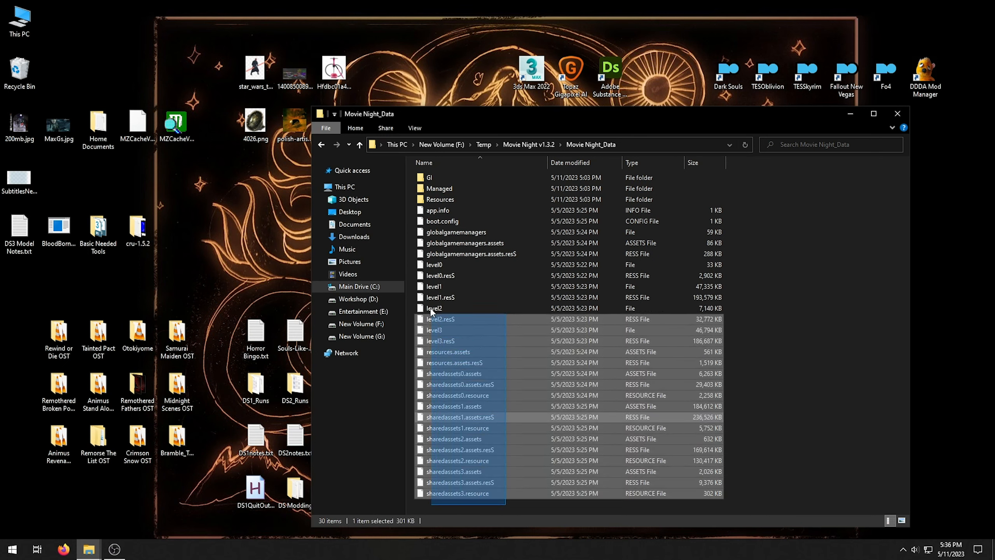
{"action": "left_click", "coordinate": [782, 295]}
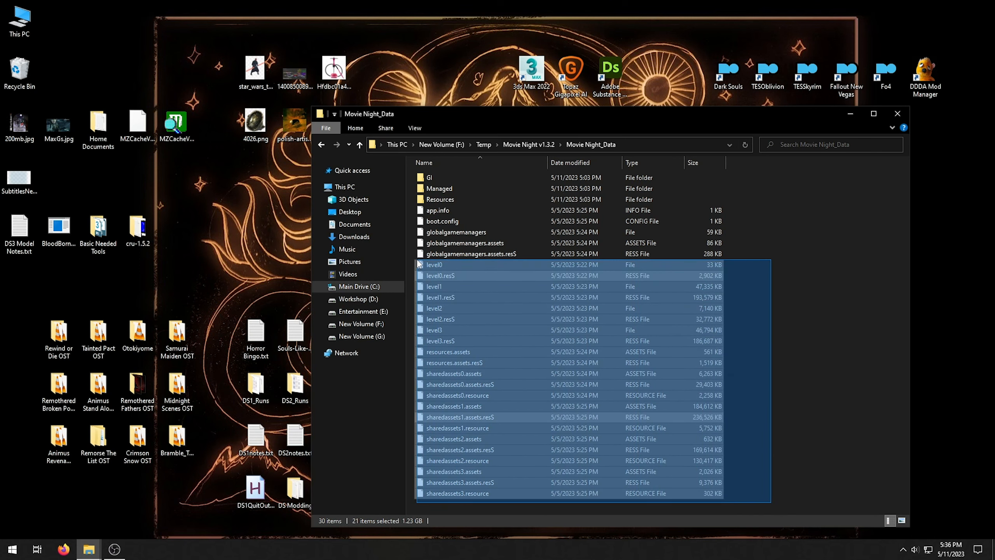
{"action": "left_click", "coordinate": [789, 332]}
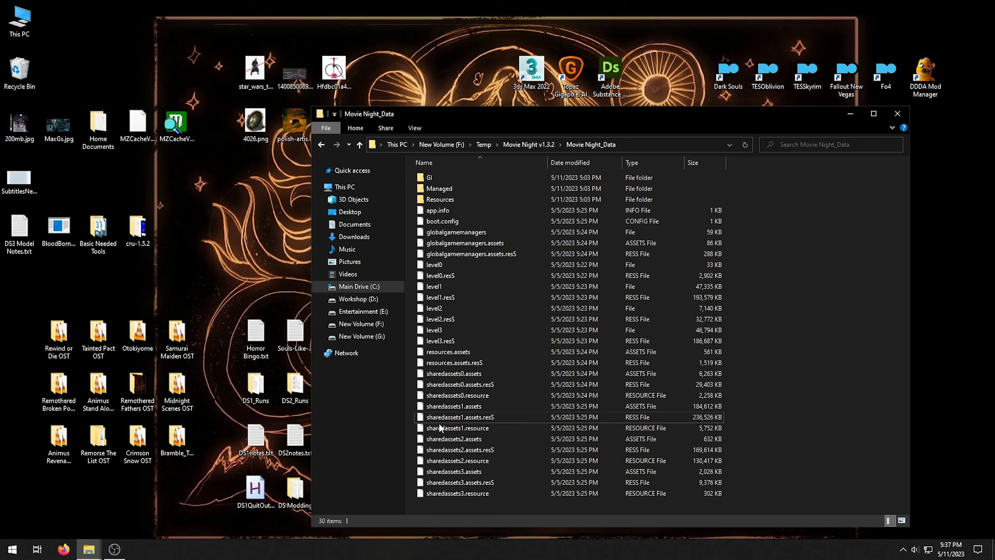
{"action": "mouse_move", "coordinate": [714, 395]}
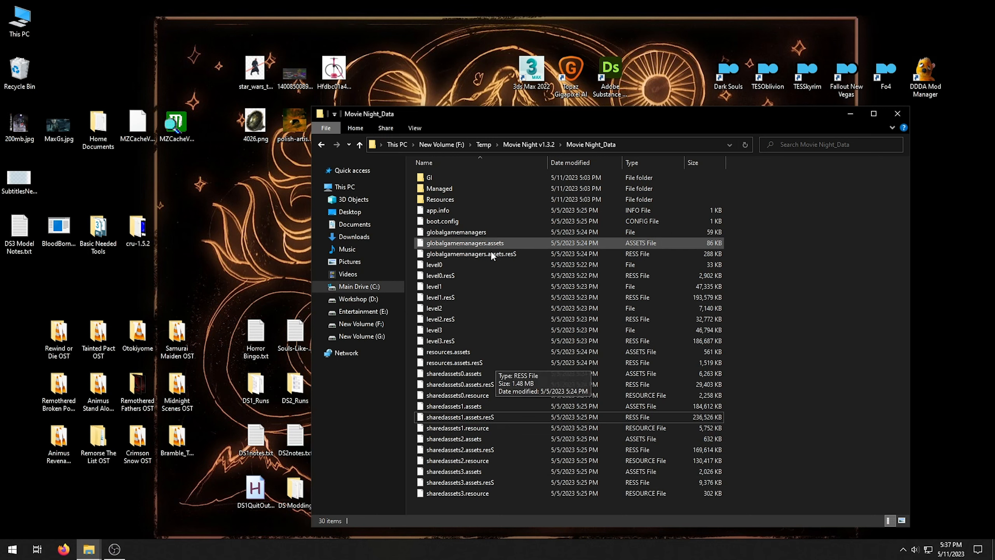
{"action": "mouse_move", "coordinate": [532, 243]}
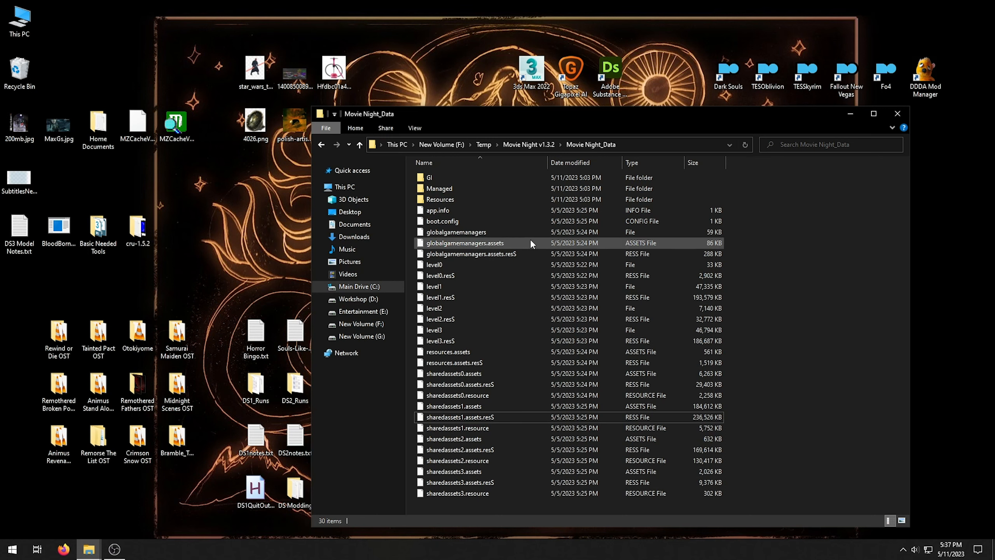
{"action": "mouse_move", "coordinate": [454, 240]}
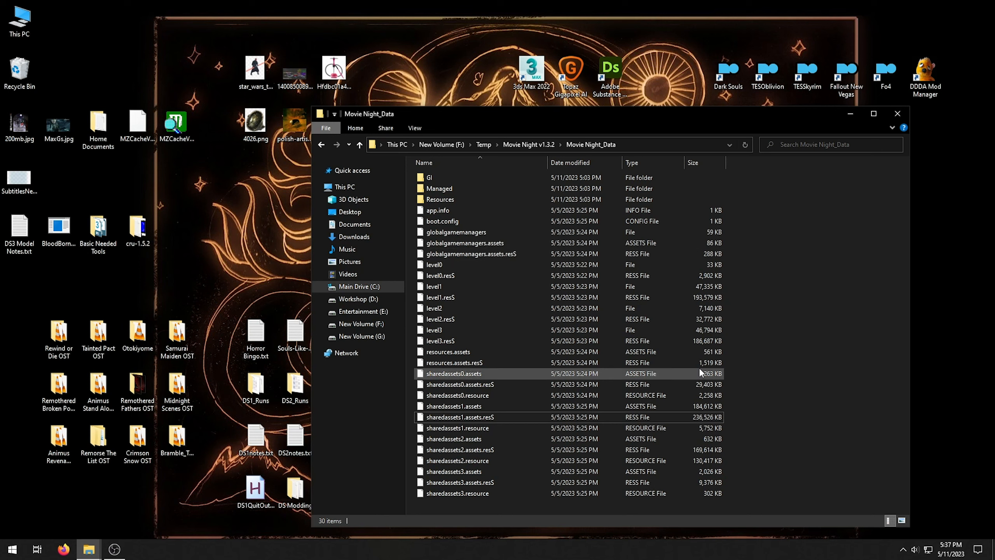
{"action": "mouse_move", "coordinate": [467, 363]}
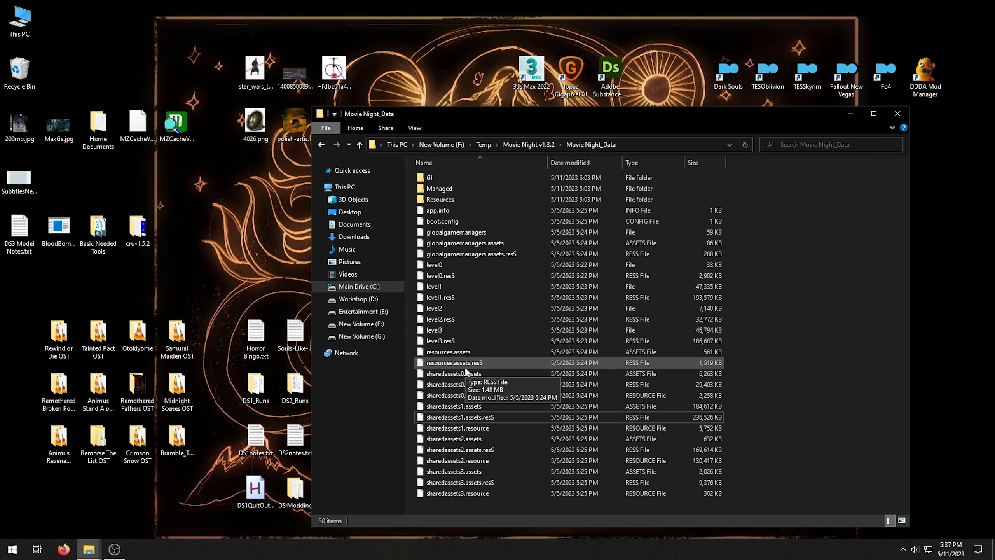
{"action": "mouse_move", "coordinate": [447, 352]}
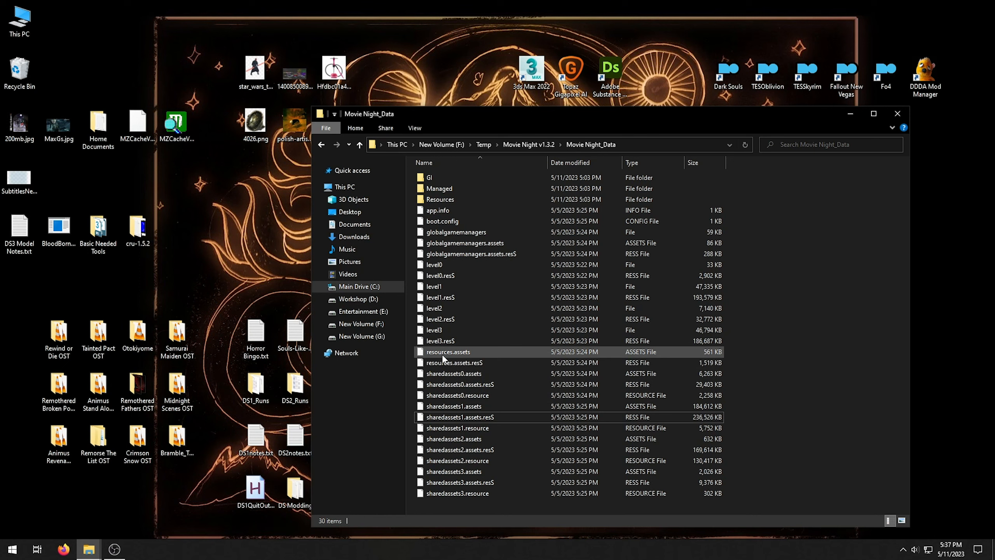
{"action": "mouse_move", "coordinate": [432, 310]}
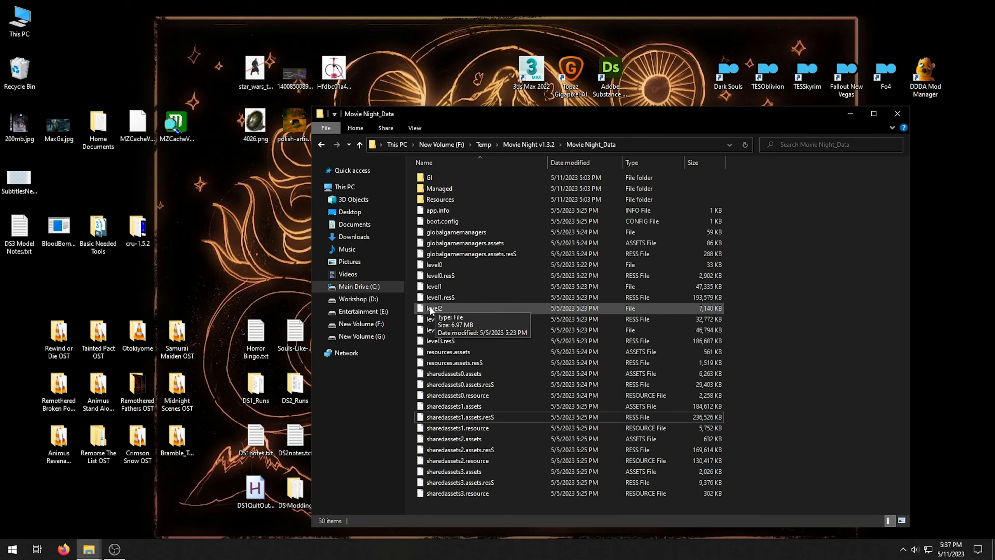
{"action": "mouse_move", "coordinate": [772, 319]}
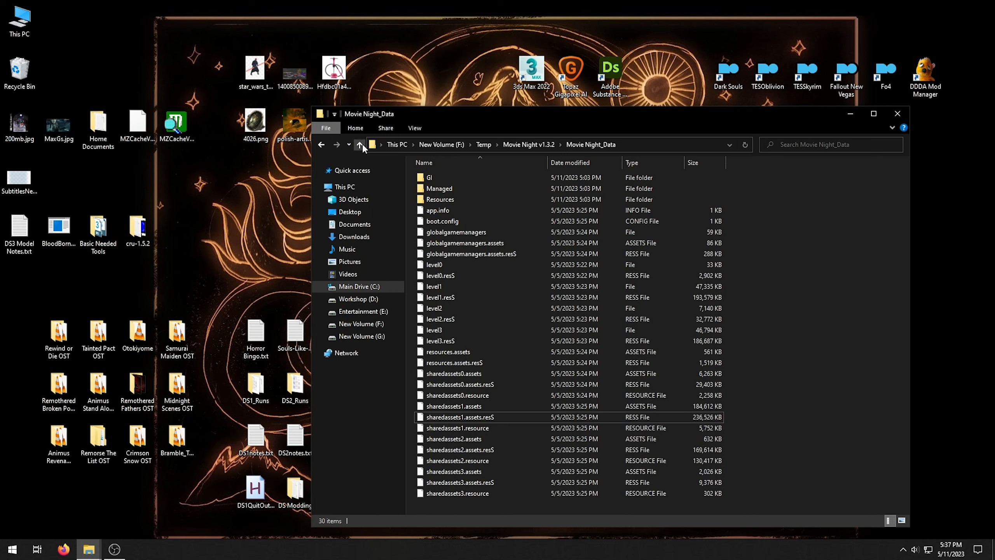
{"action": "mouse_move", "coordinate": [359, 144]}
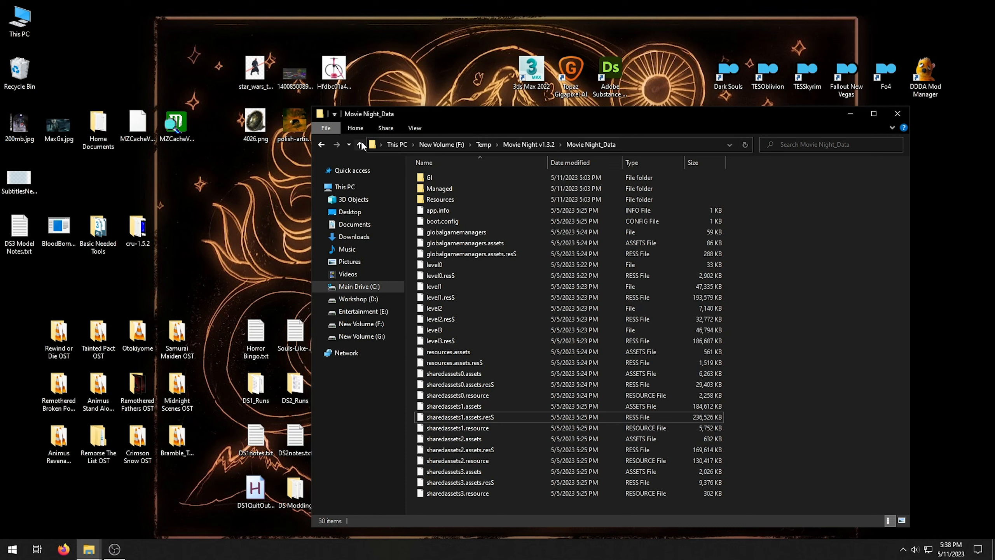
{"action": "mouse_move", "coordinate": [361, 145]}
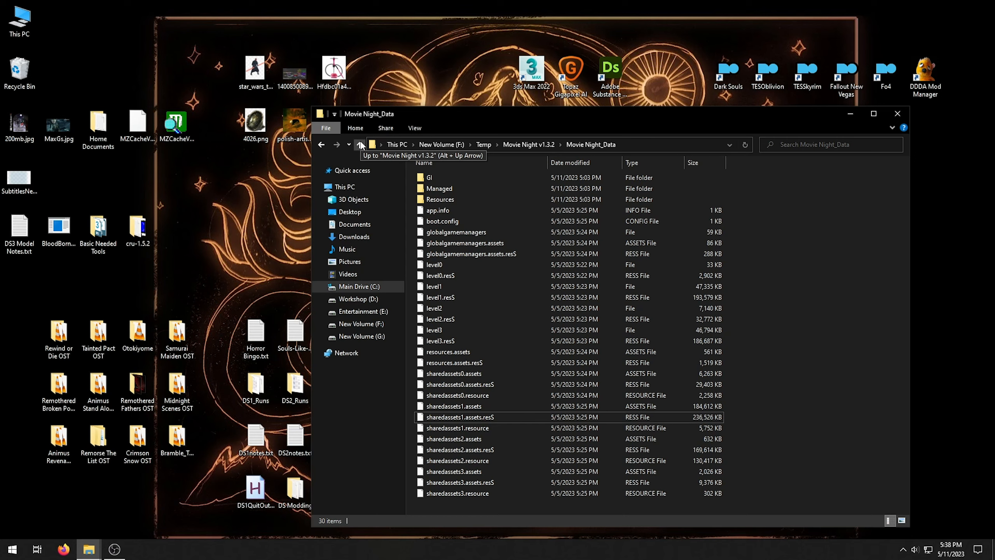